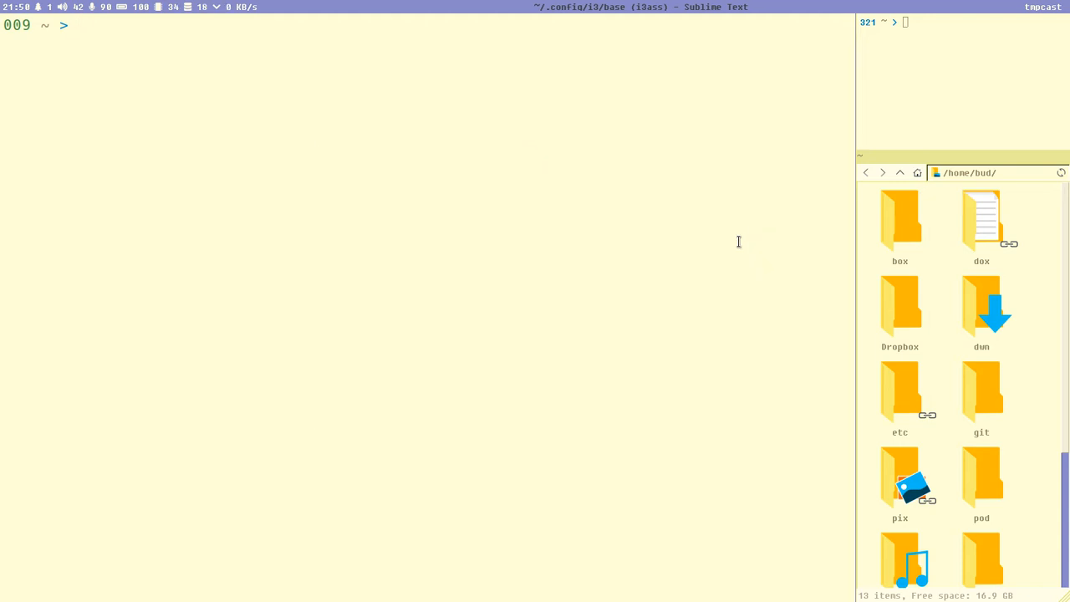
Run lolban 'Dr Dirthack_prescribes:_mouseback' in the terminal
type("lolban 'Dr Dirthack_prescribes:_mouseback'")
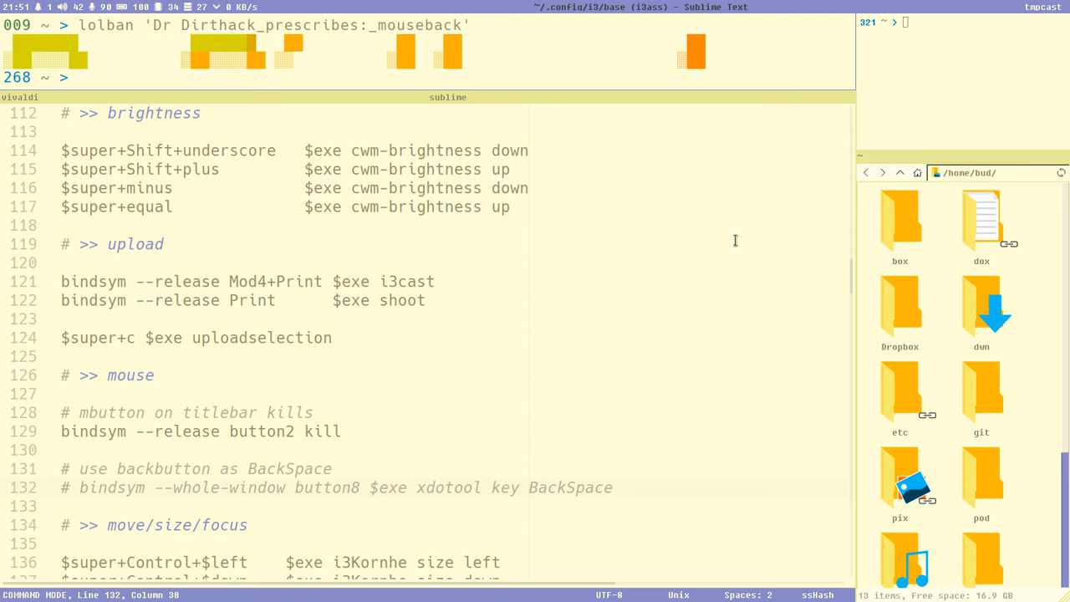
mouse_move(396, 395)
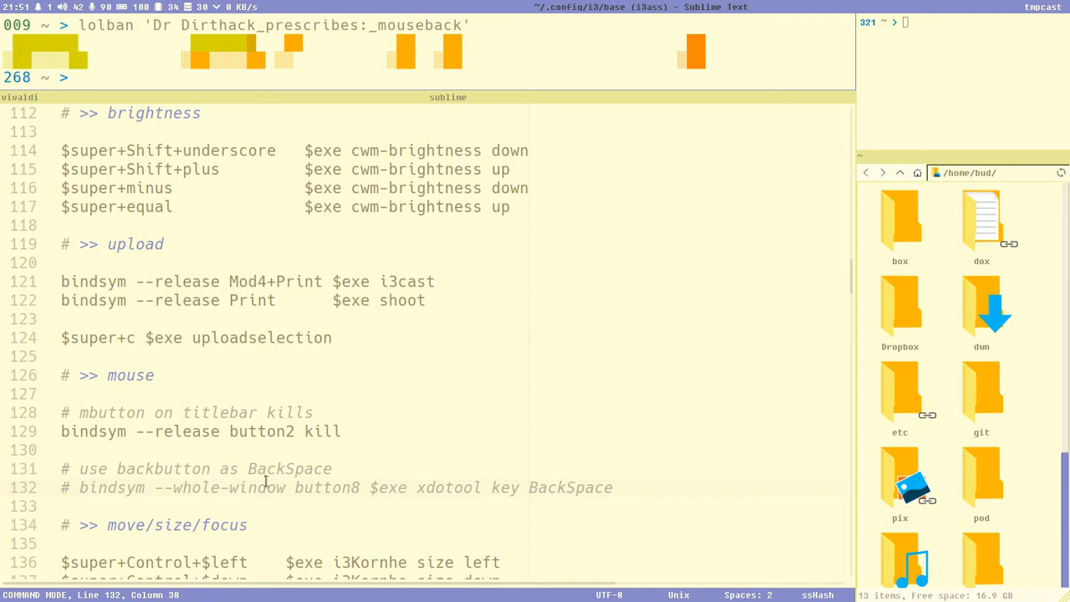
mouse_move(33, 484)
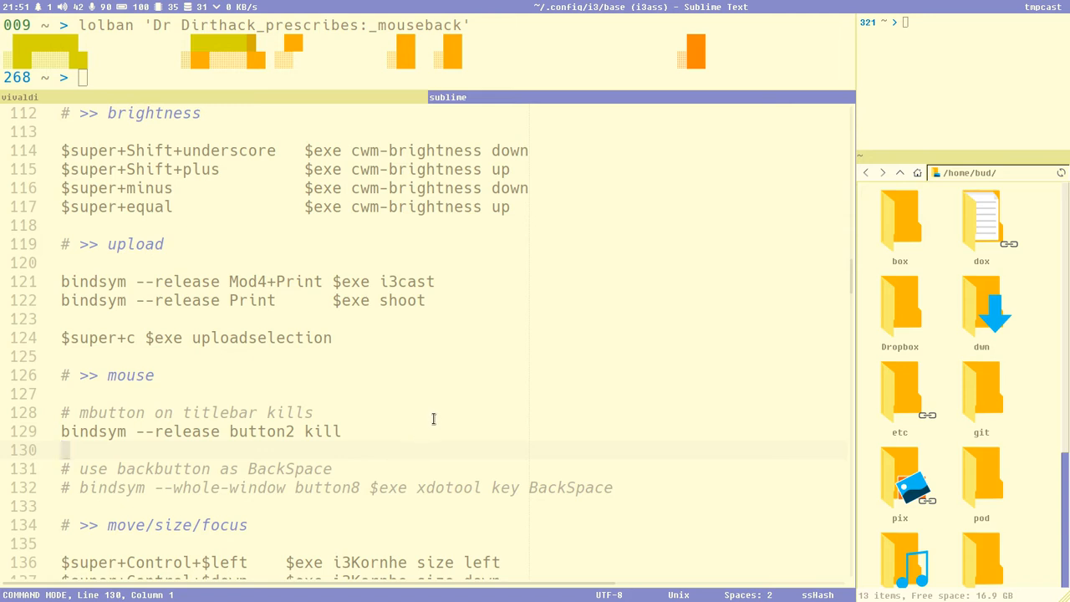
mouse_move(278, 111)
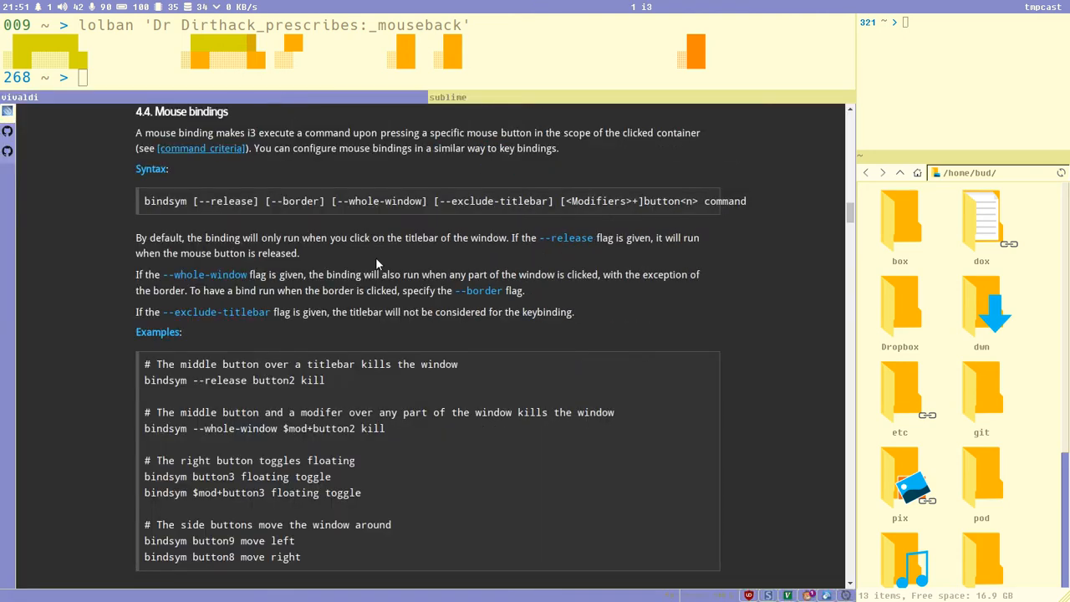
mouse_move(311, 254)
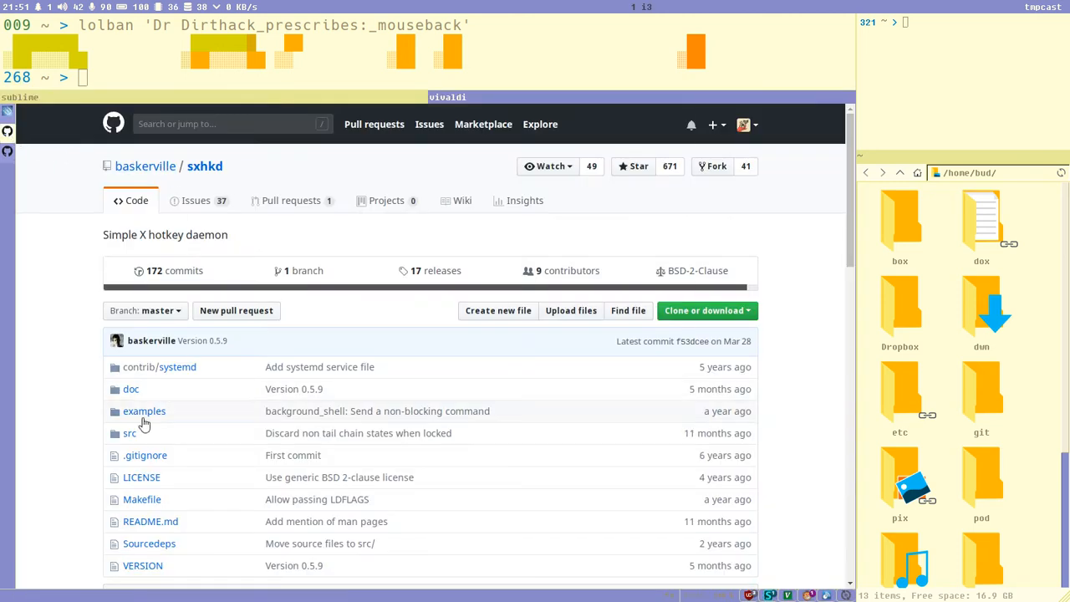
mouse_move(130, 433)
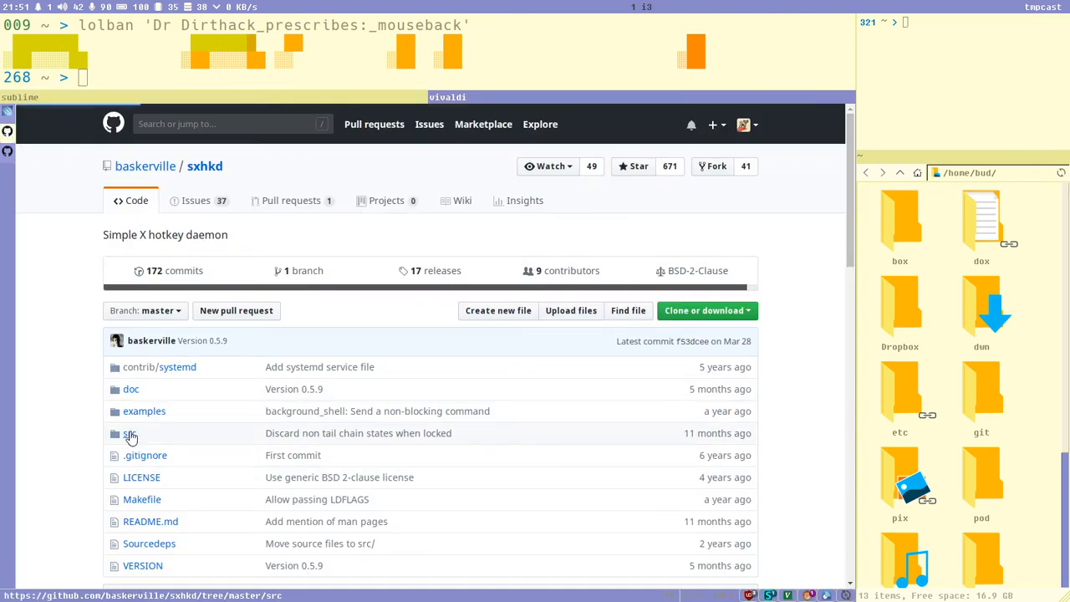
Read the i3 userguide Mouse bindings section in Vivaldi
left_click(131, 433)
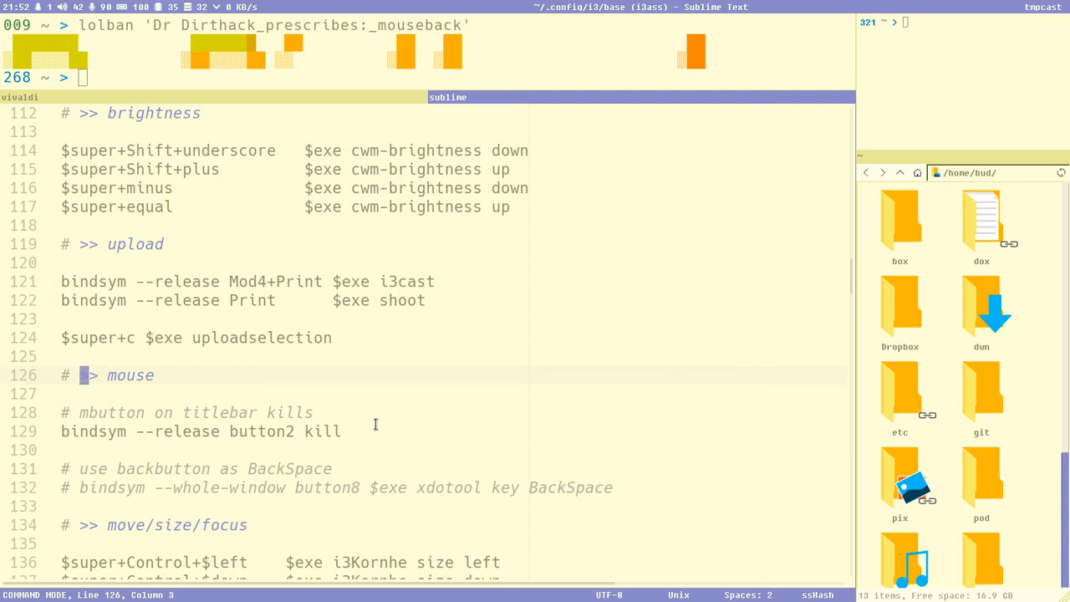
Uncomment the bindsym button8 xdotool key BackSpace line (132) in the i3 config
left_click(194, 110)
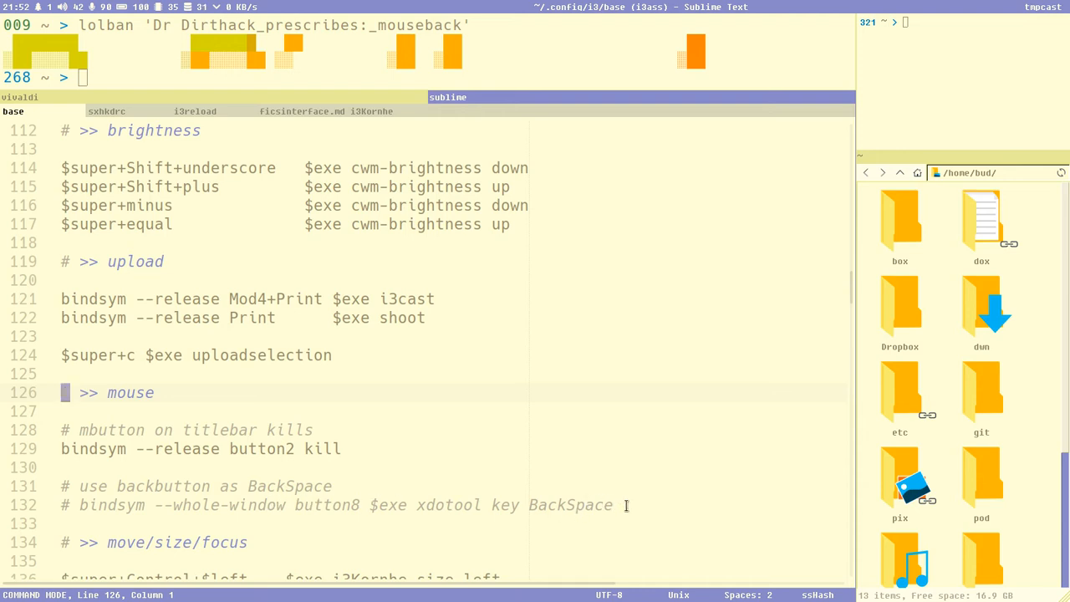
left_click(609, 505)
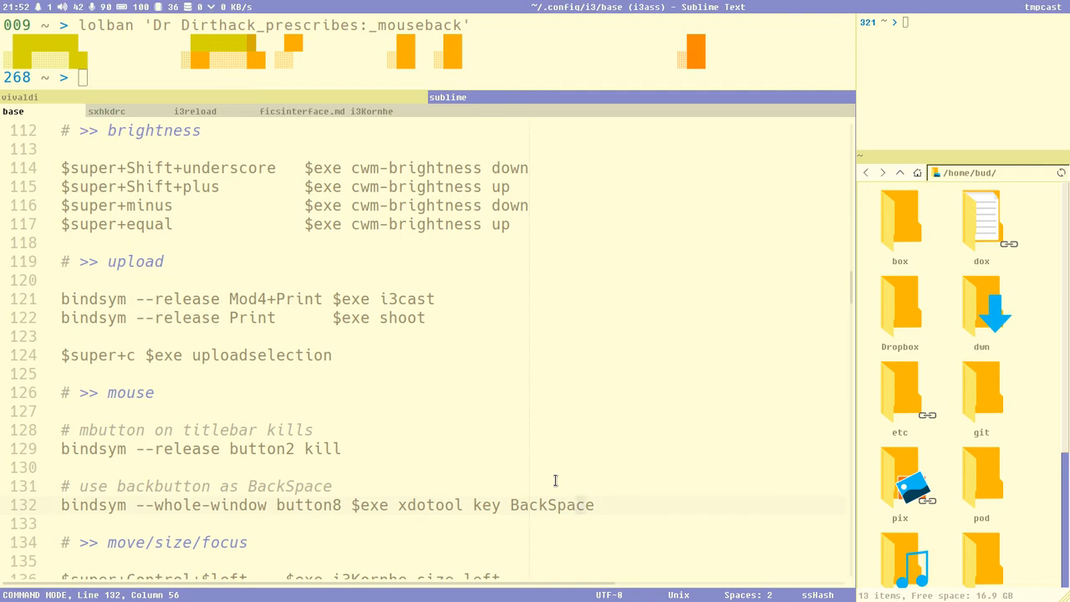
Open tmpFile via the quick finder ('tmpfil') and delete its junk test lines 2–4
key("ctrl+p")
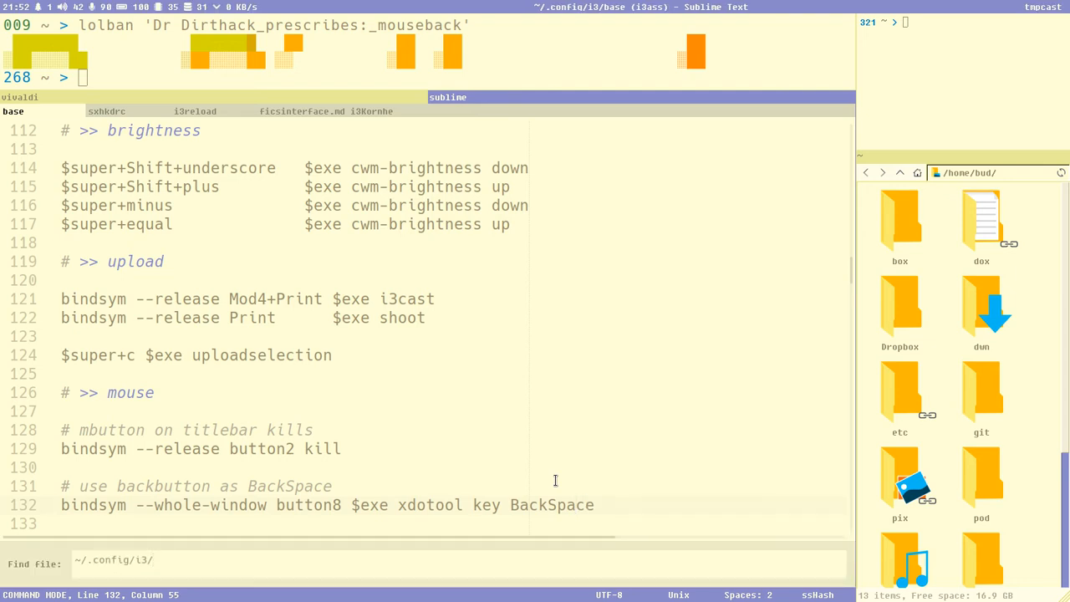
type("tmpfil")
type("adfgjklad")
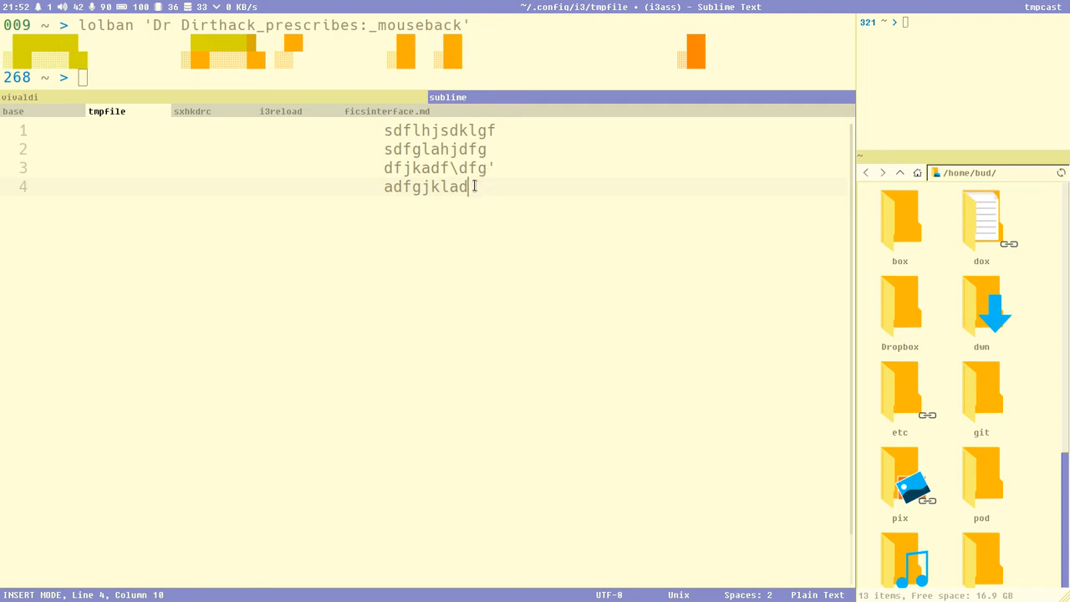
key("Backspace")
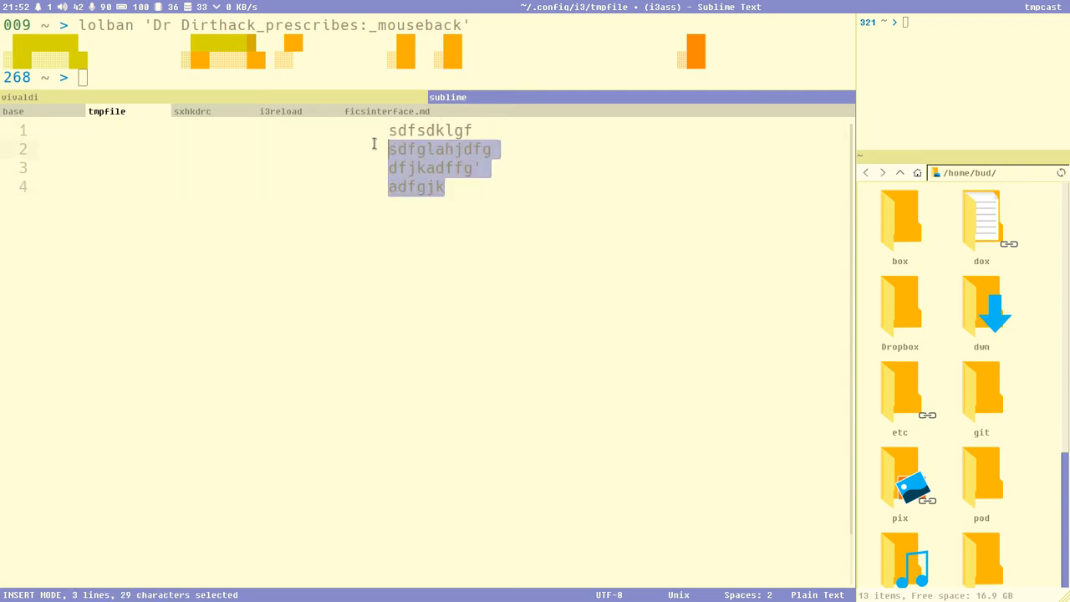
key("Delete")
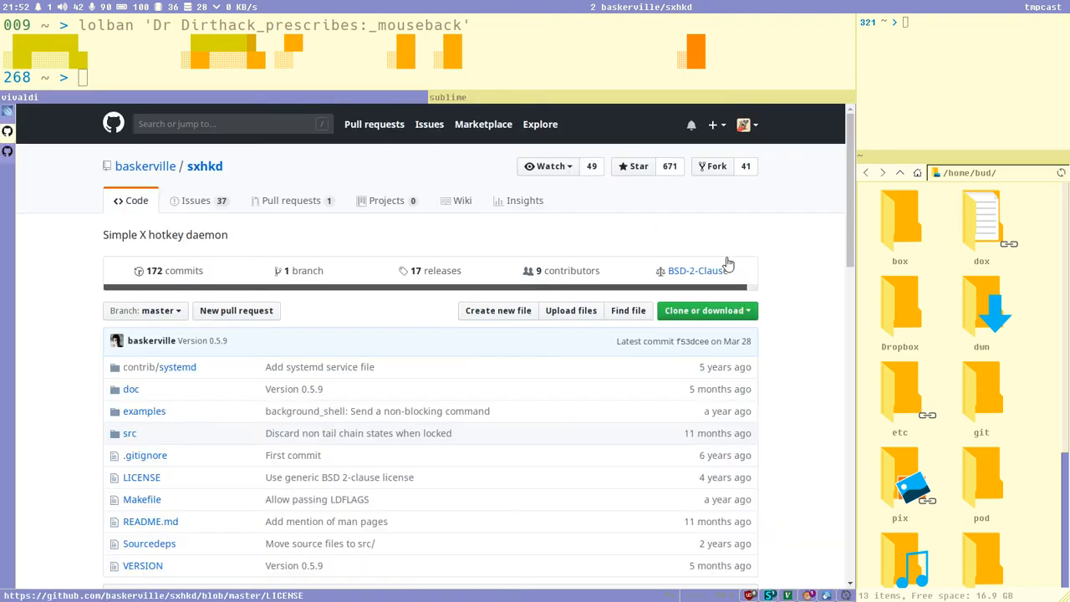
mouse_move(786, 236)
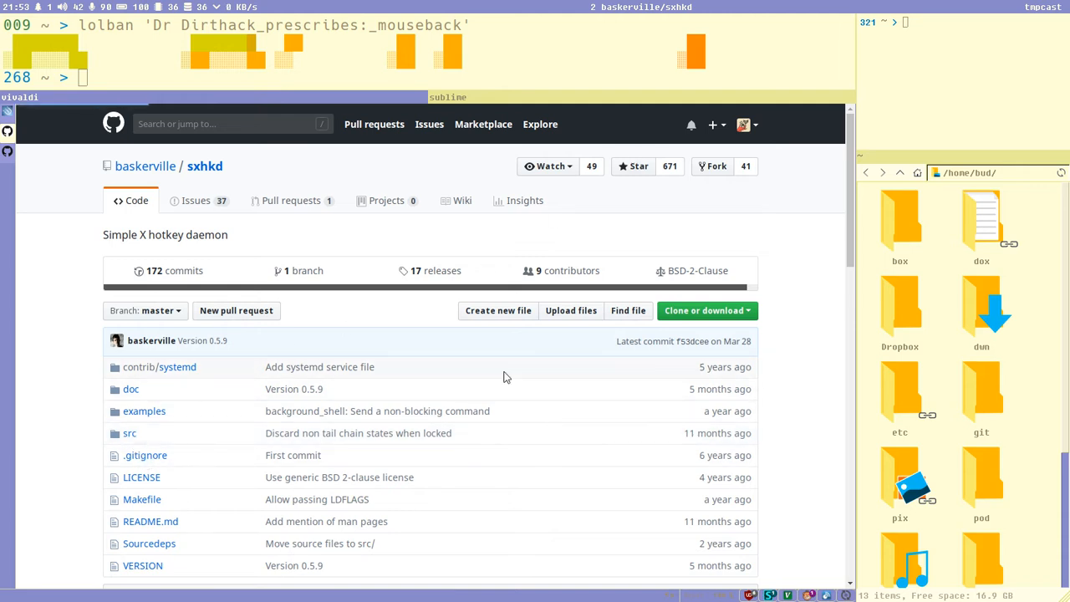
left_click(130, 433)
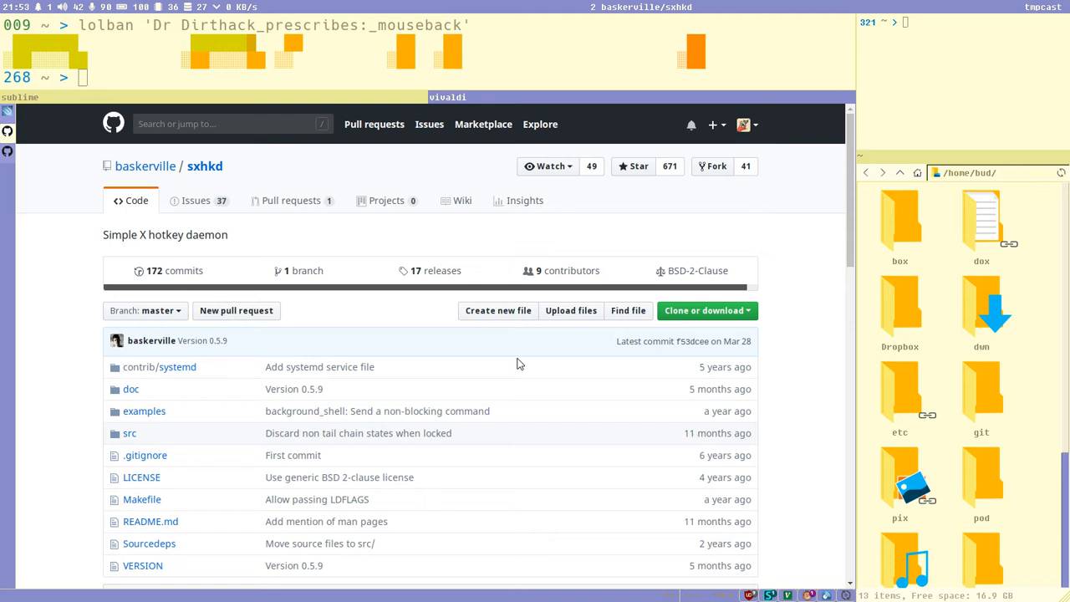
mouse_move(360, 120)
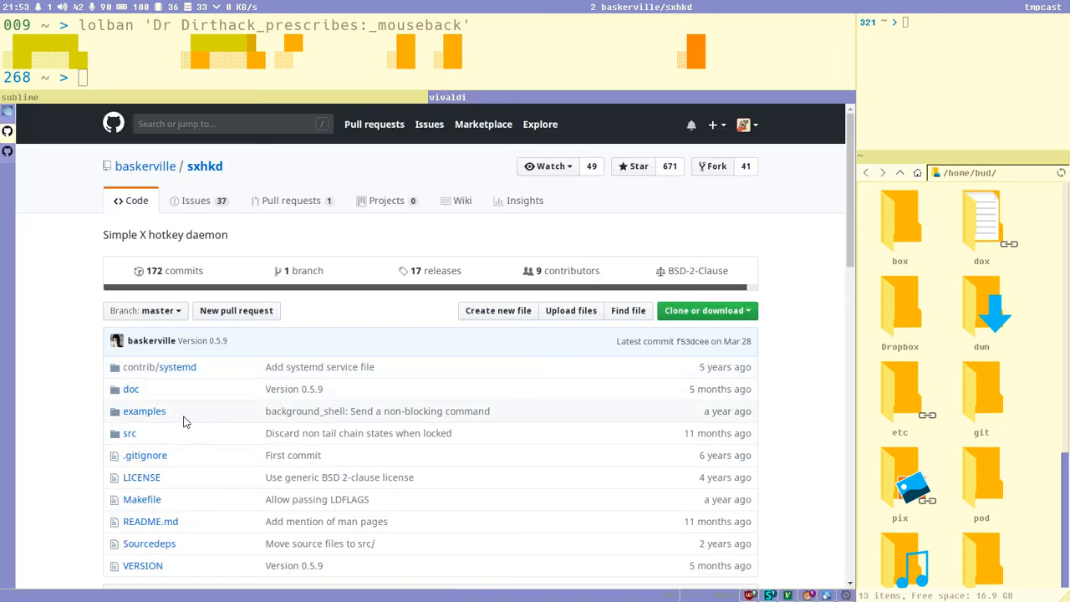
left_click(130, 433)
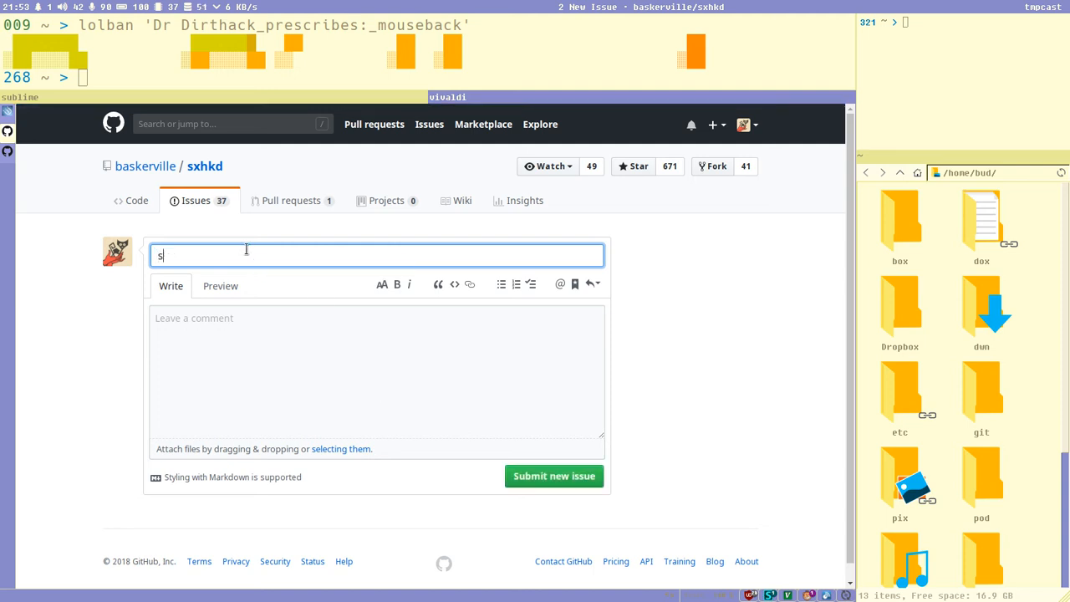
Enter the throwaway title 'sdfa' in the sxhkd new-issue form
type("sdfa")
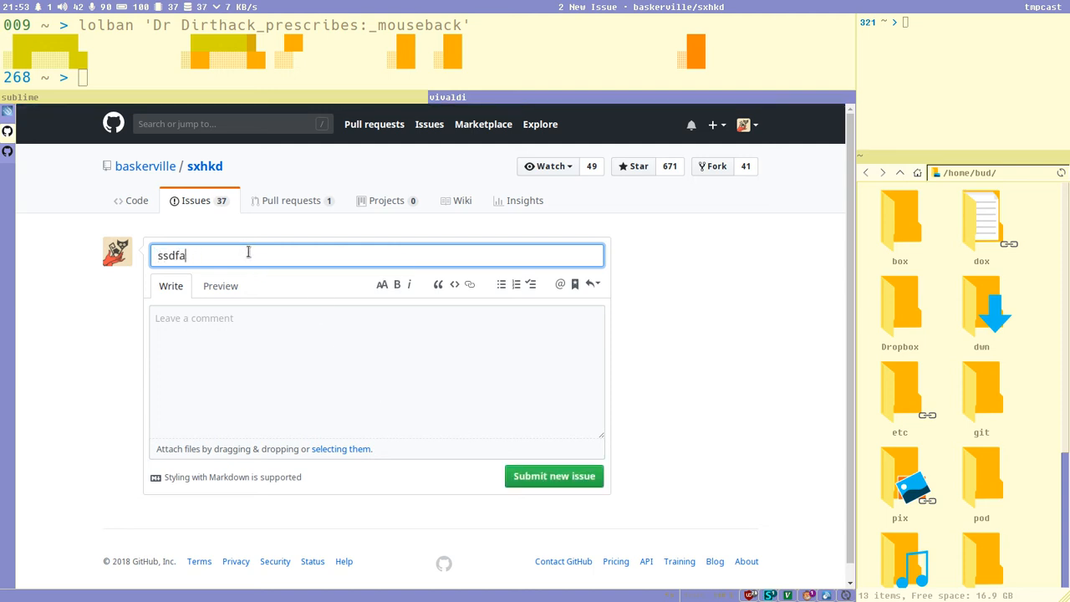
mouse_move(709, 278)
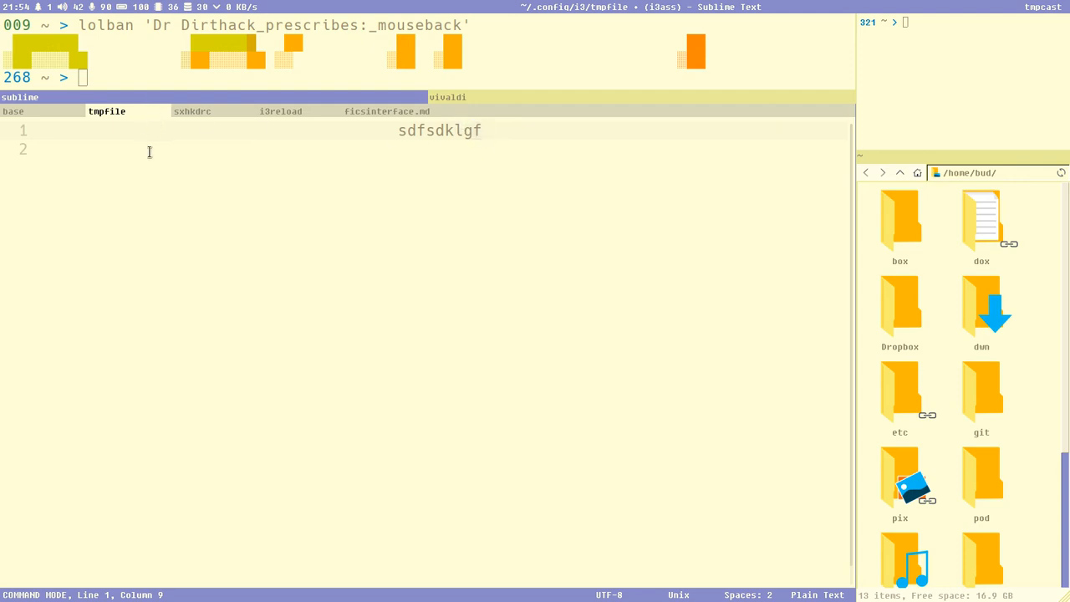
mouse_move(192, 110)
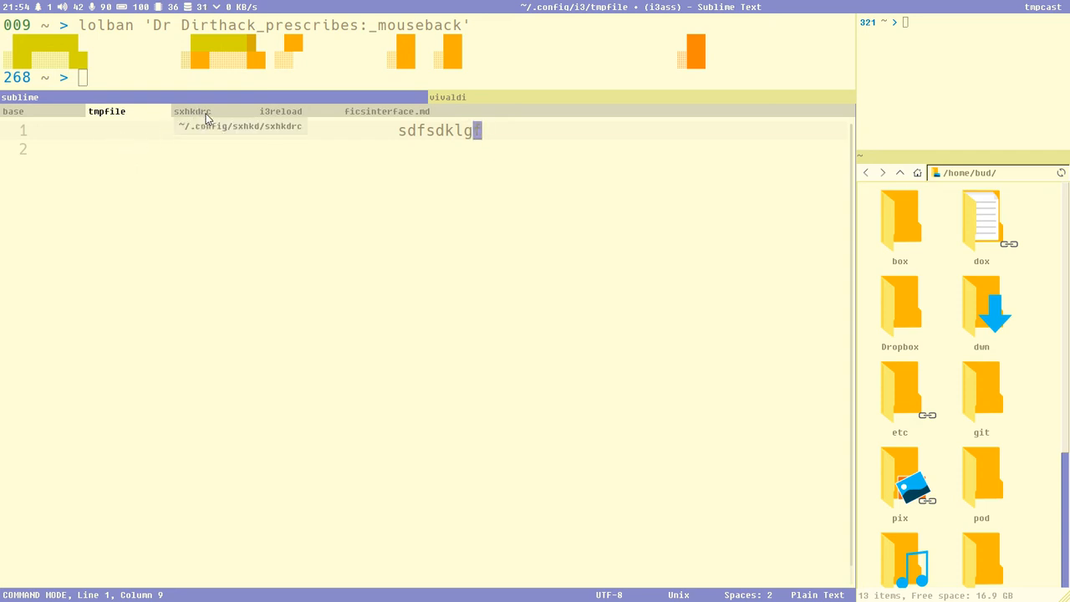
mouse_move(251, 111)
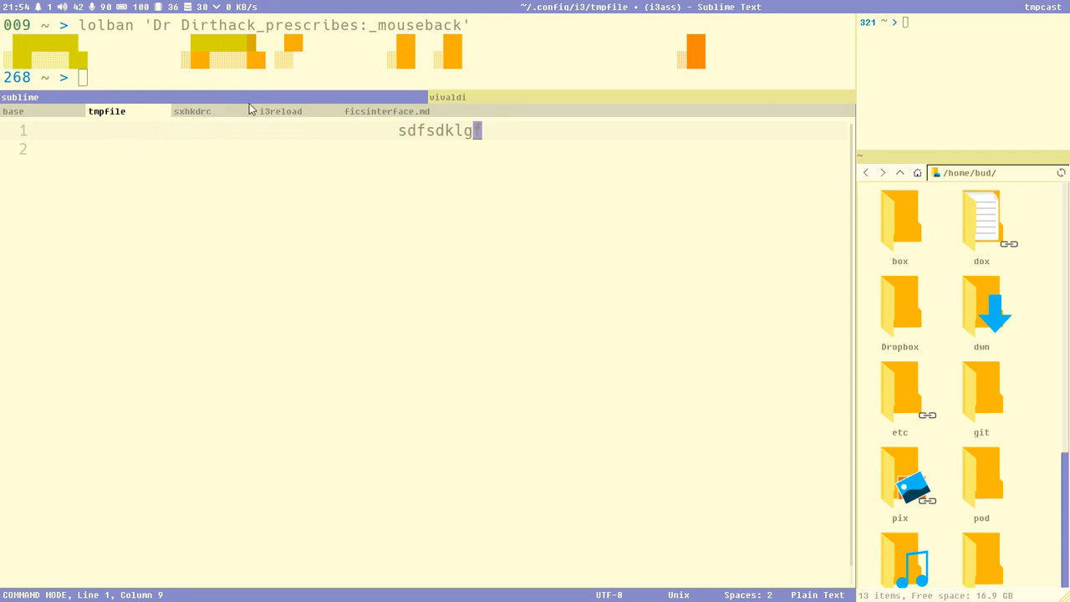
Select xdotool on line 132 of the i3 base config, then move to sxhkdrc
type("f")
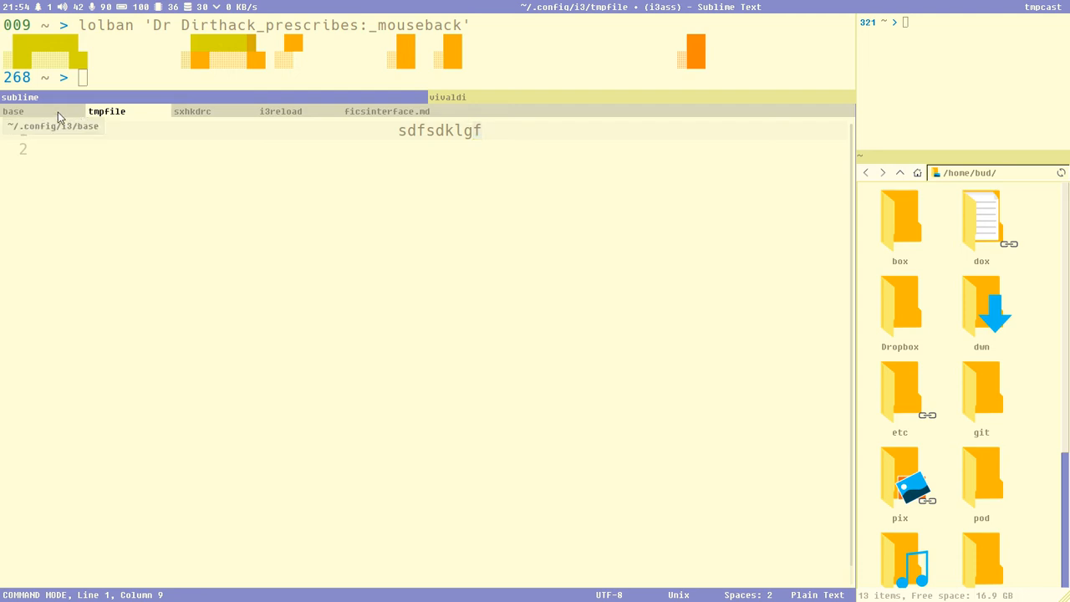
left_click(14, 110)
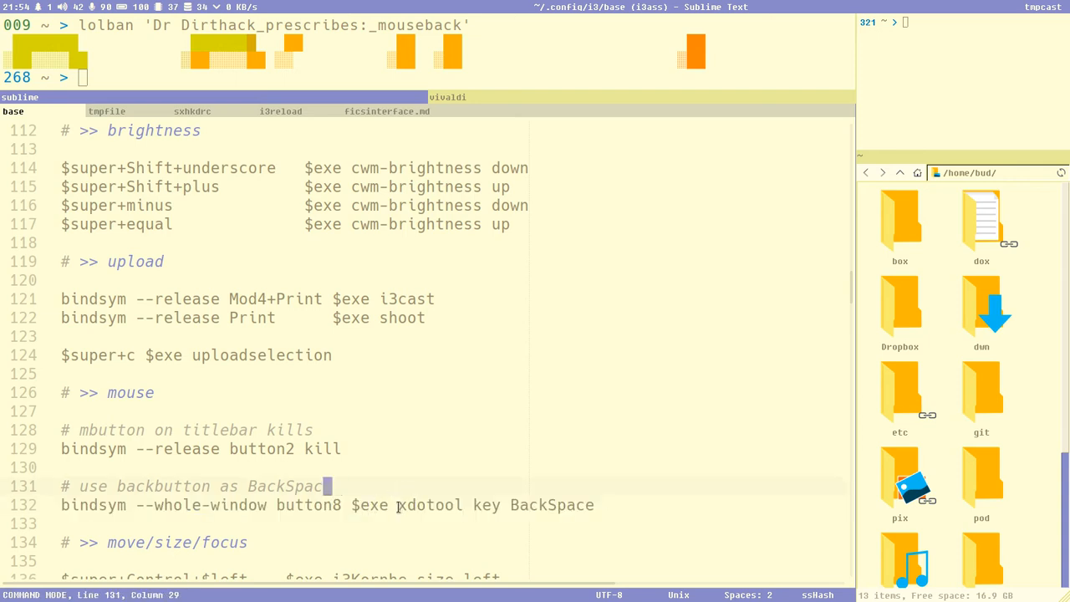
double_click(430, 505)
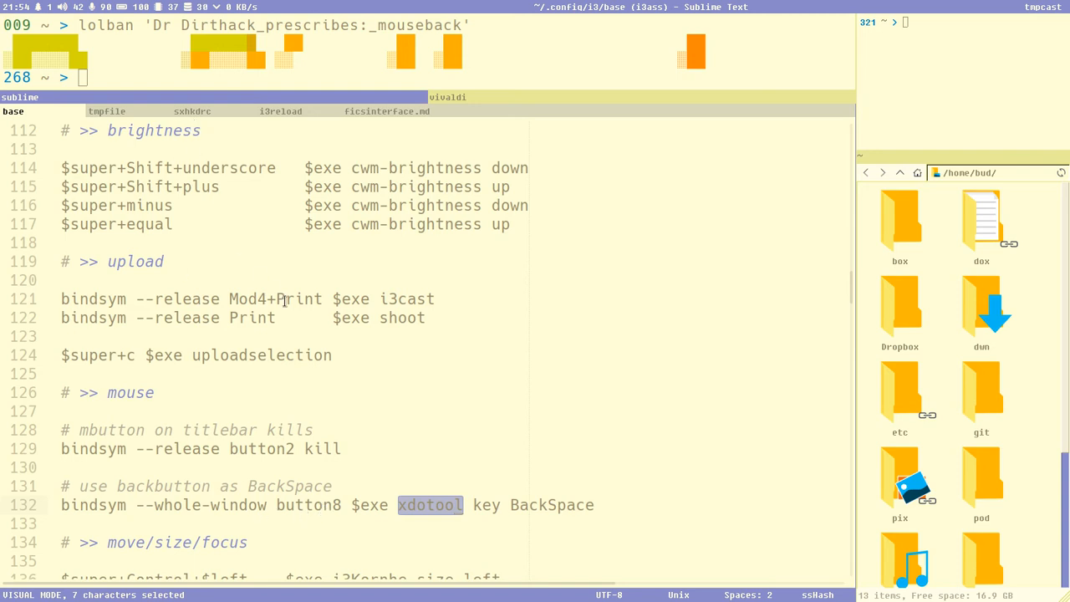
left_click(191, 111)
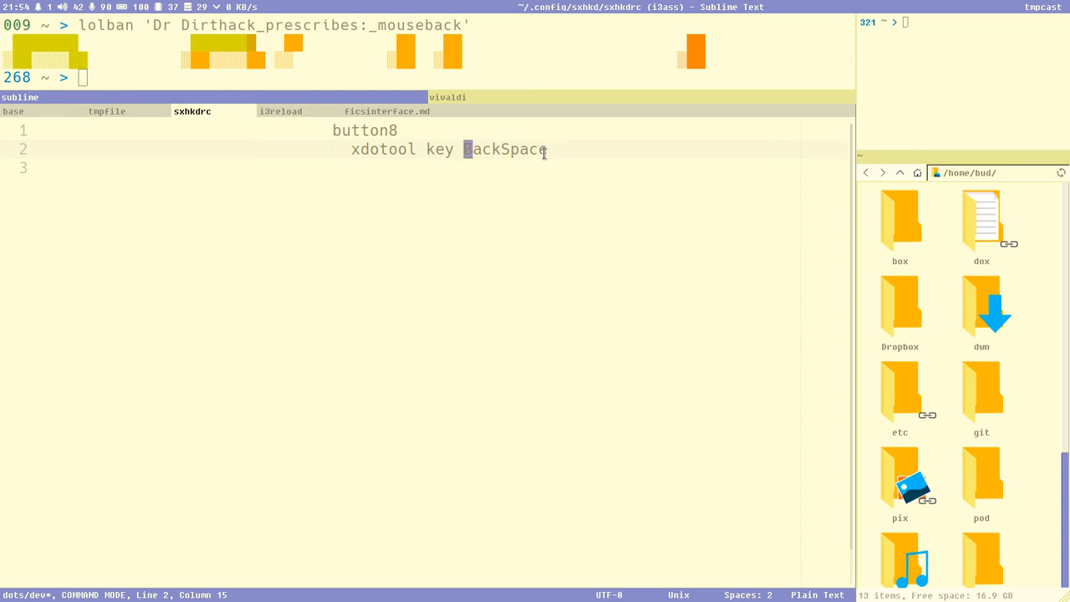
Select the two button8 binding lines in sxhkdrc and add a blank line below them
key("V")
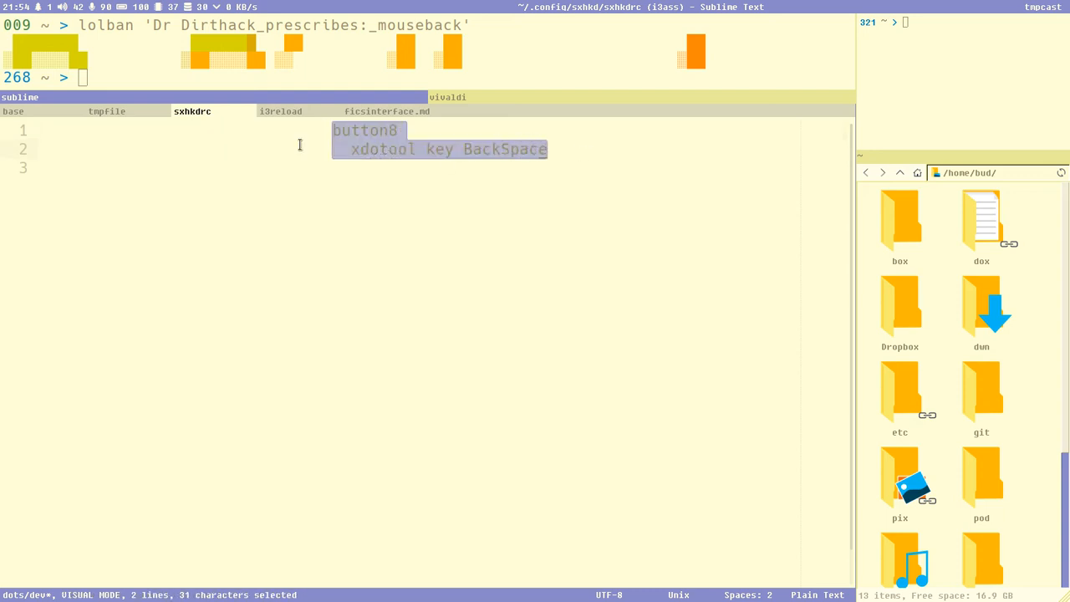
key("Escape")
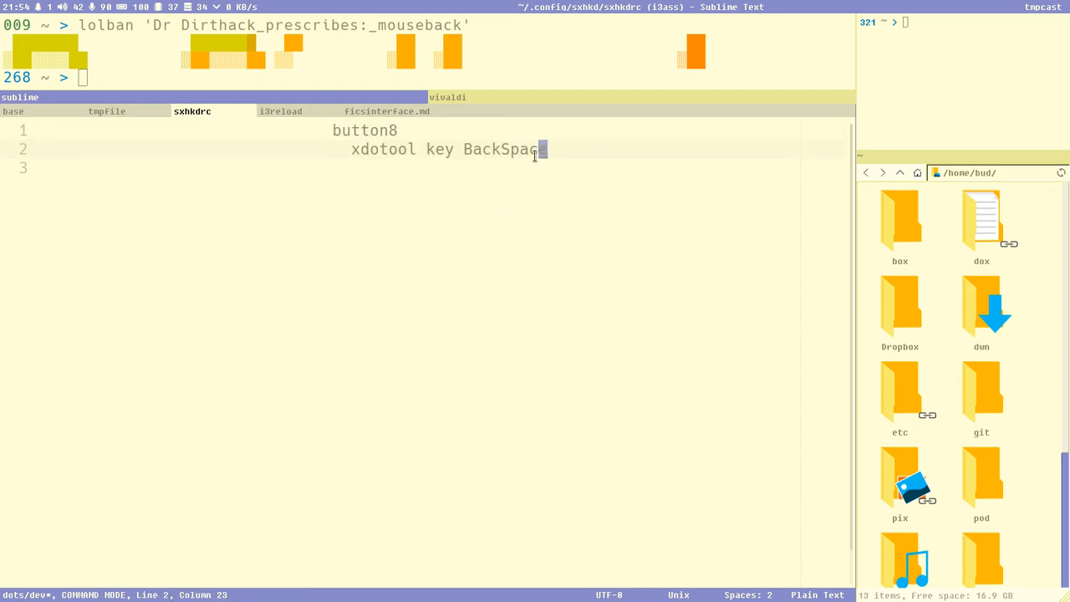
key("V")
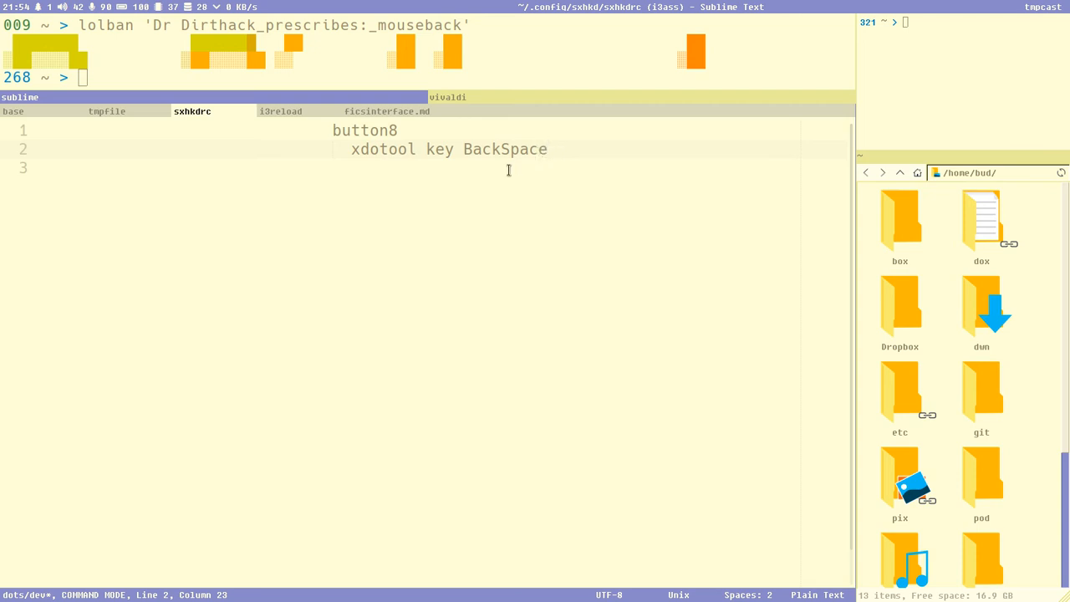
mouse_move(554, 142)
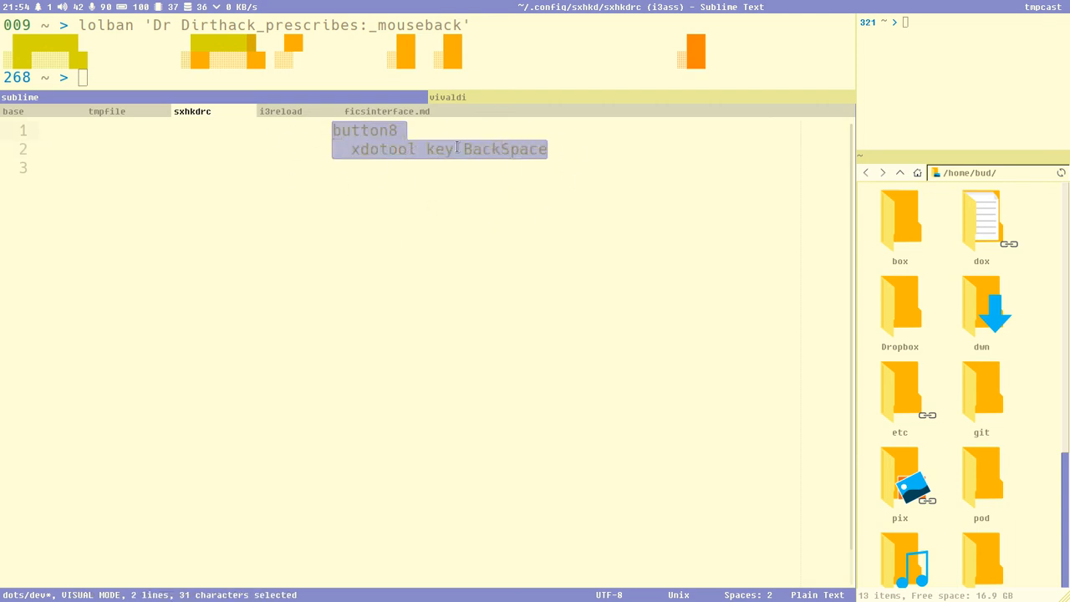
key("Escape")
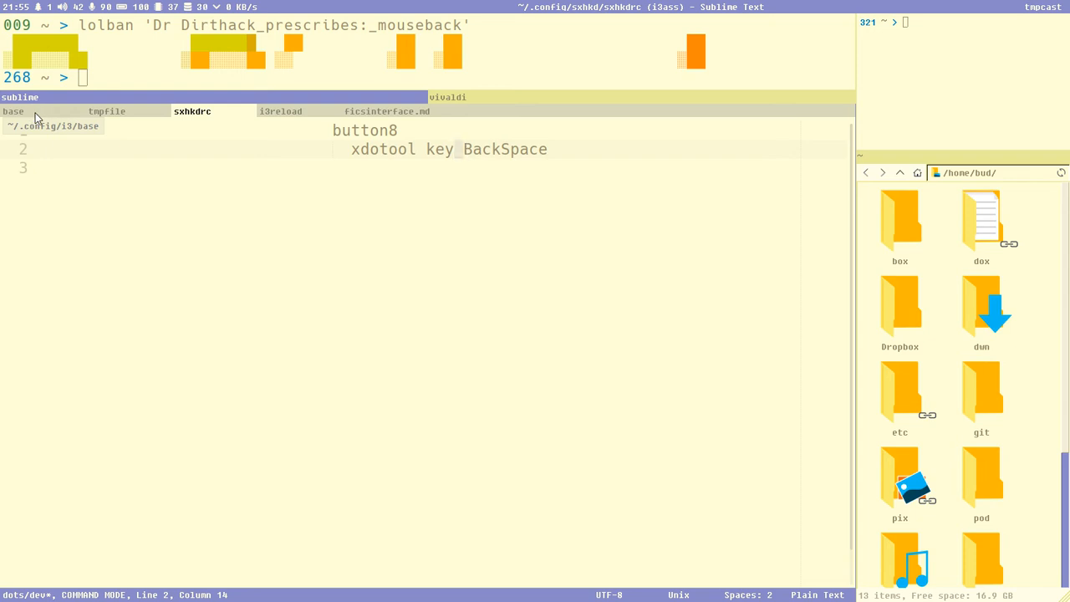
Select a word on the bindsym --whole-window button8 line in the base config
left_click(14, 110)
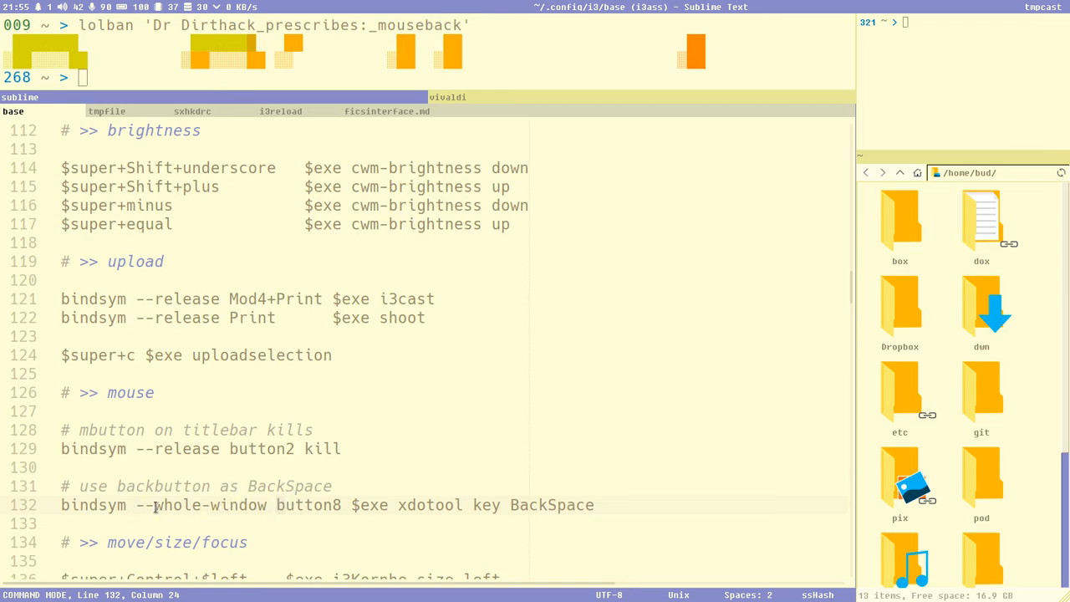
double_click(186, 448)
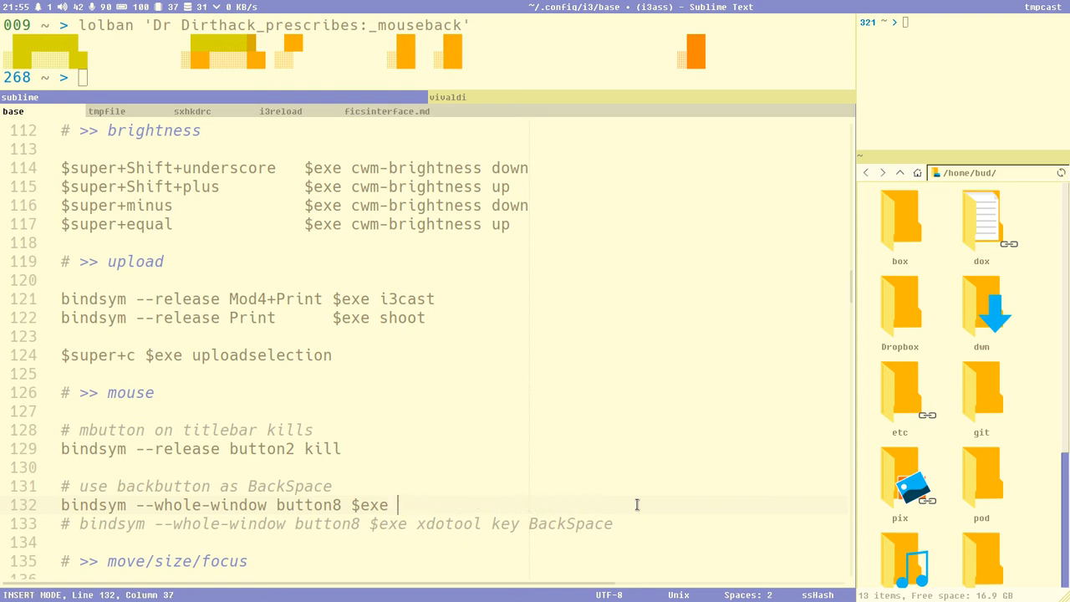
Complete line 132 with 'dunstify testyur' and save the i3 config
type("dyn")
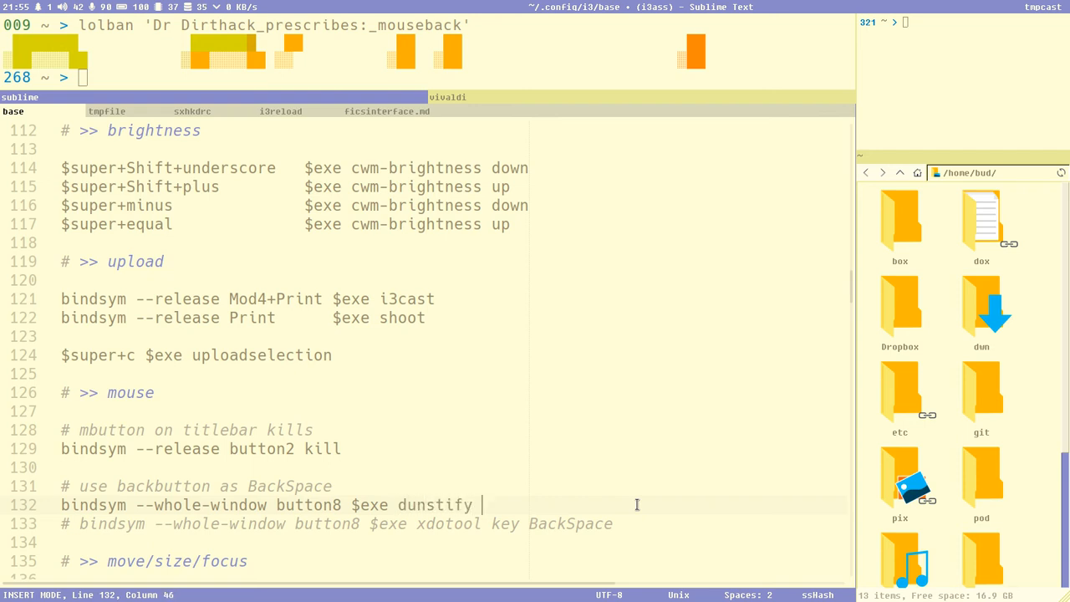
type("testyur")
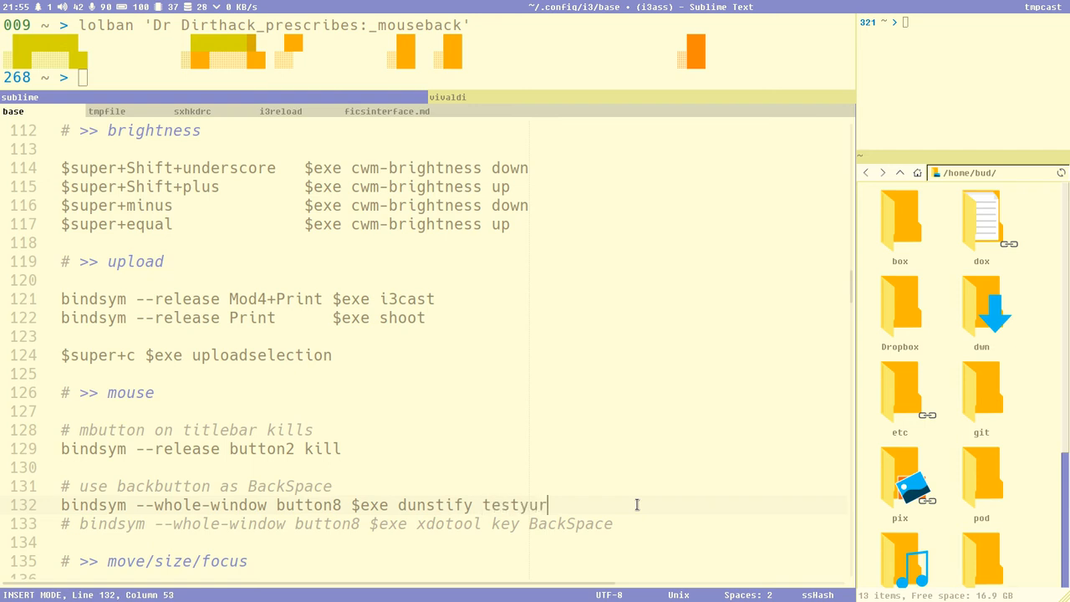
key("ctrl+s")
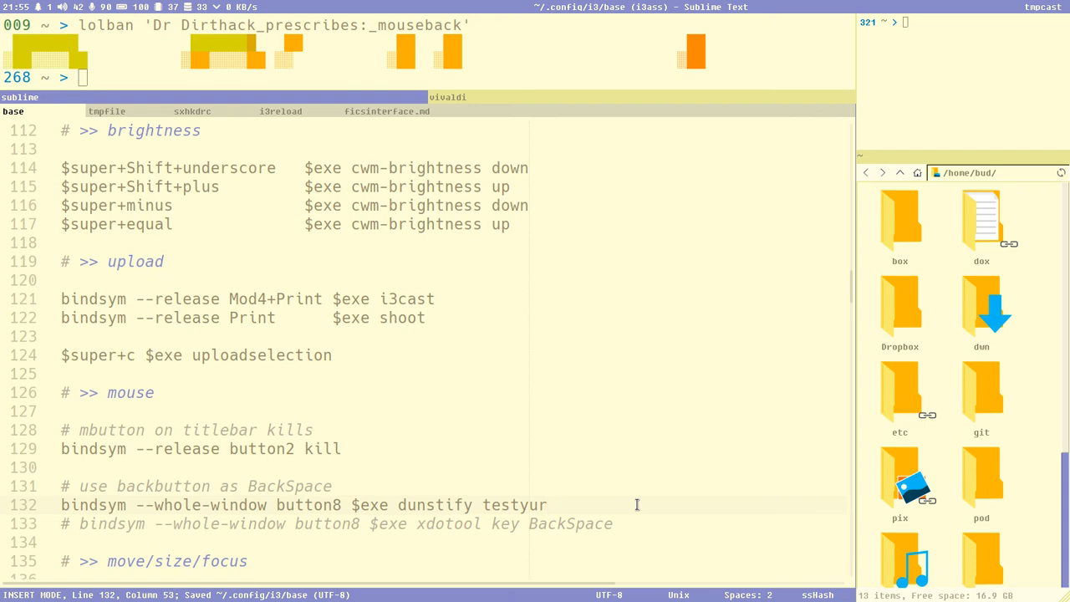
key("Escape")
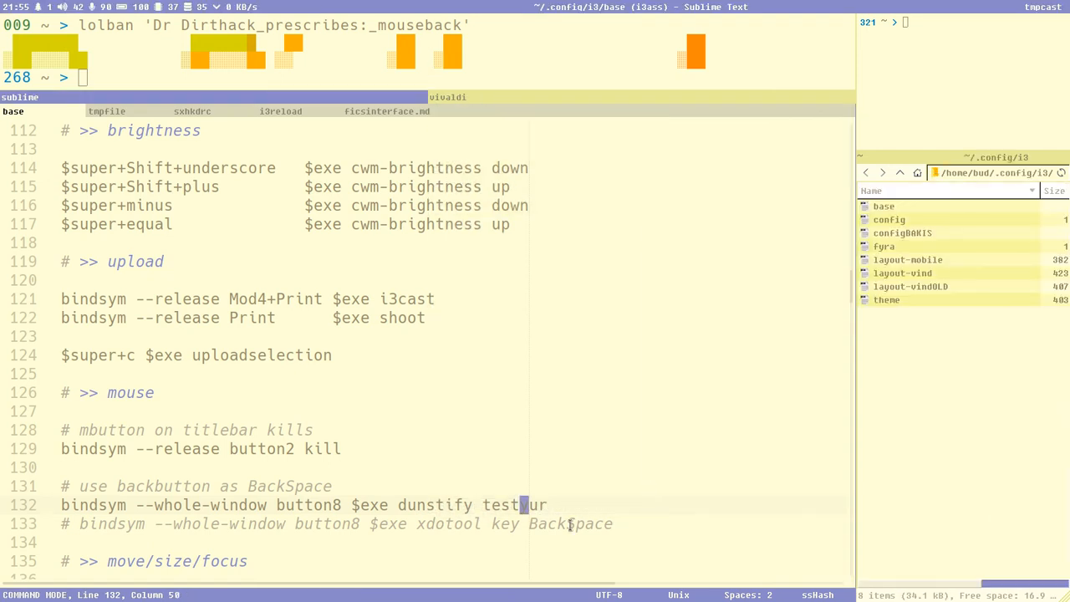
type("y")
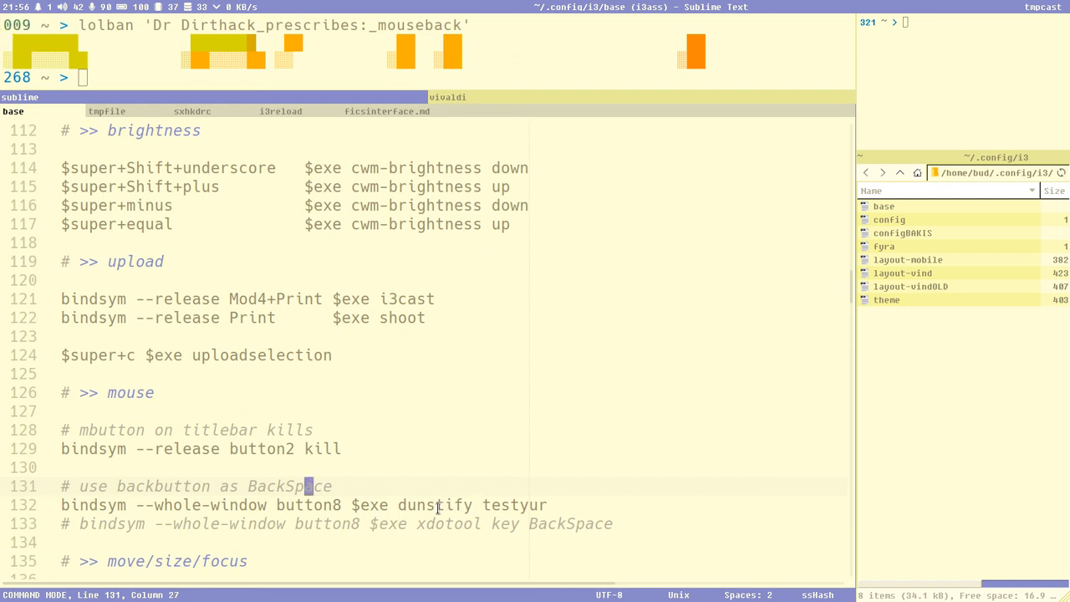
mouse_move(242, 507)
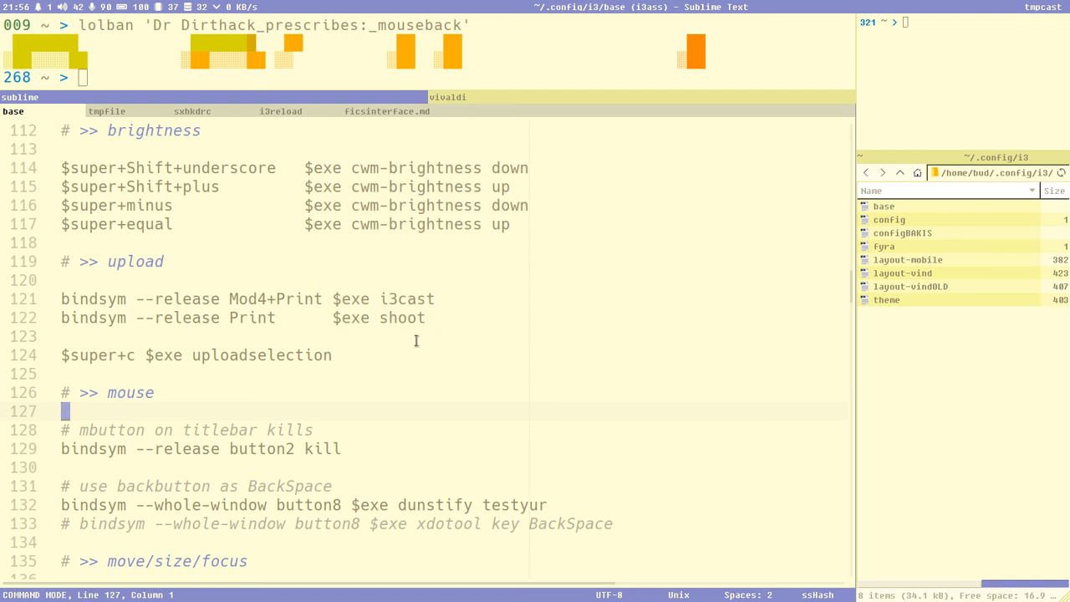
mouse_move(328, 490)
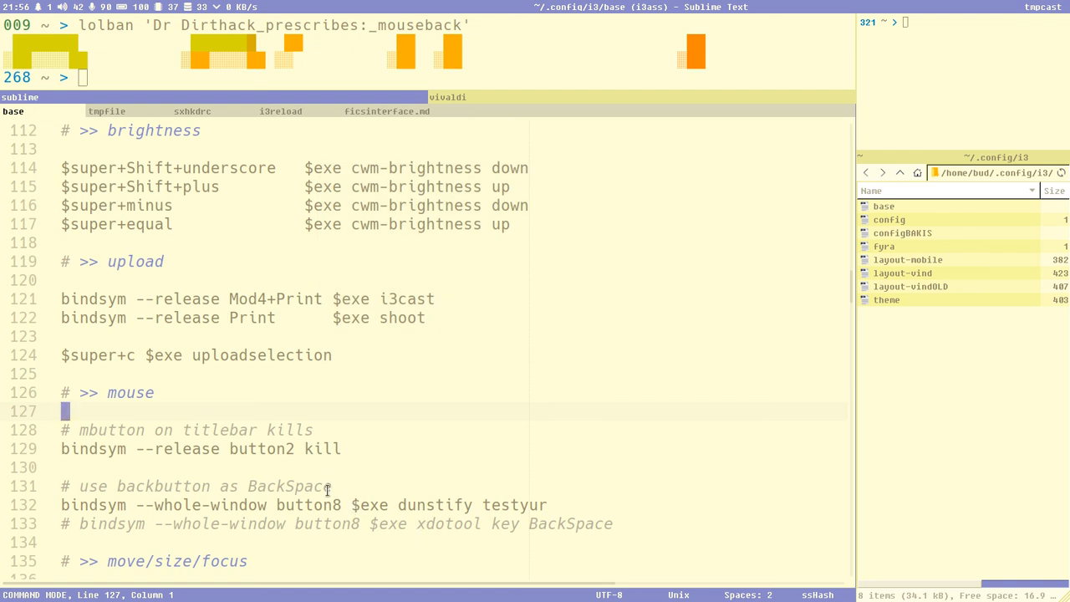
mouse_move(535, 315)
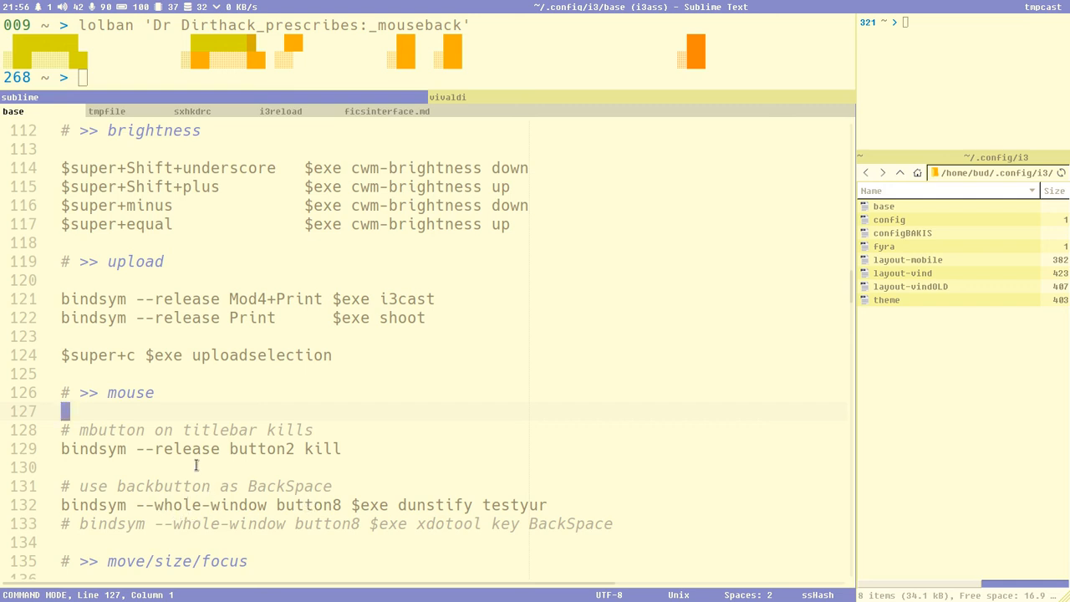
double_click(177, 448)
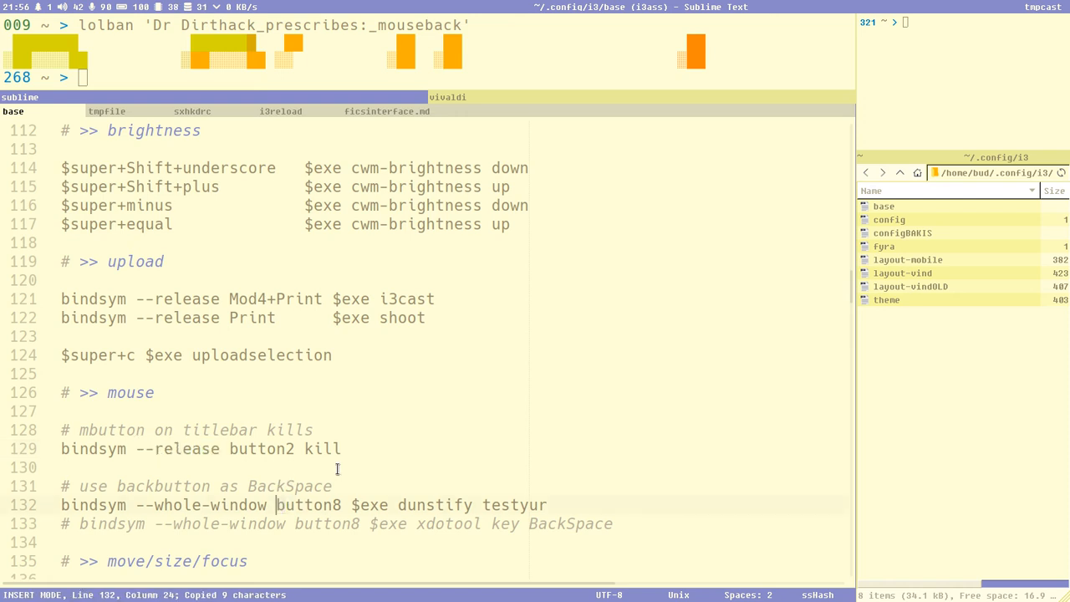
Insert '--release' before button8 on line 132, then show ficsinterface.md
type("--release")
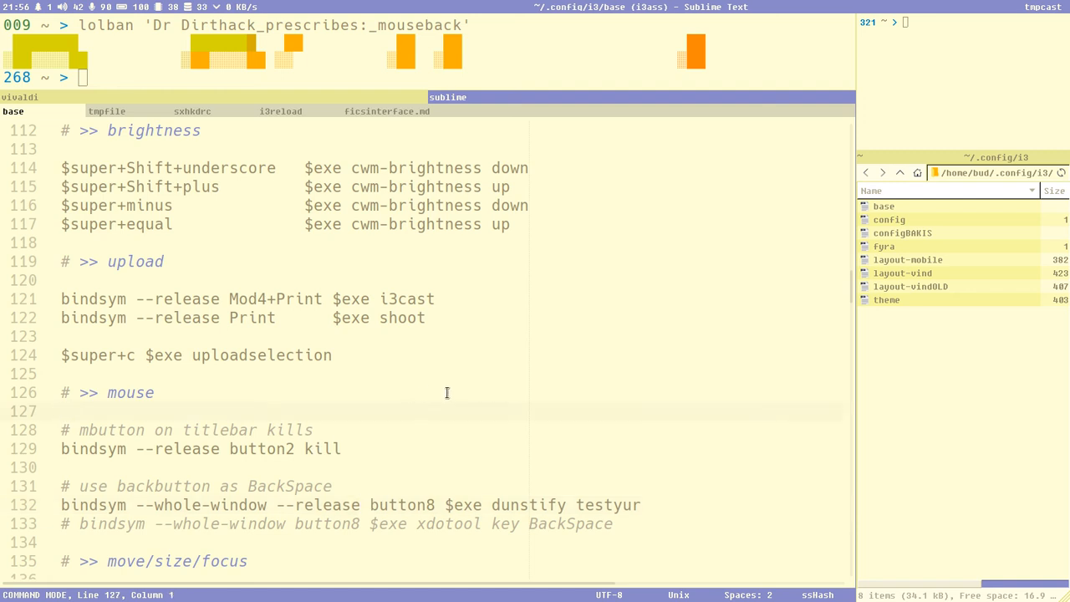
left_click(388, 104)
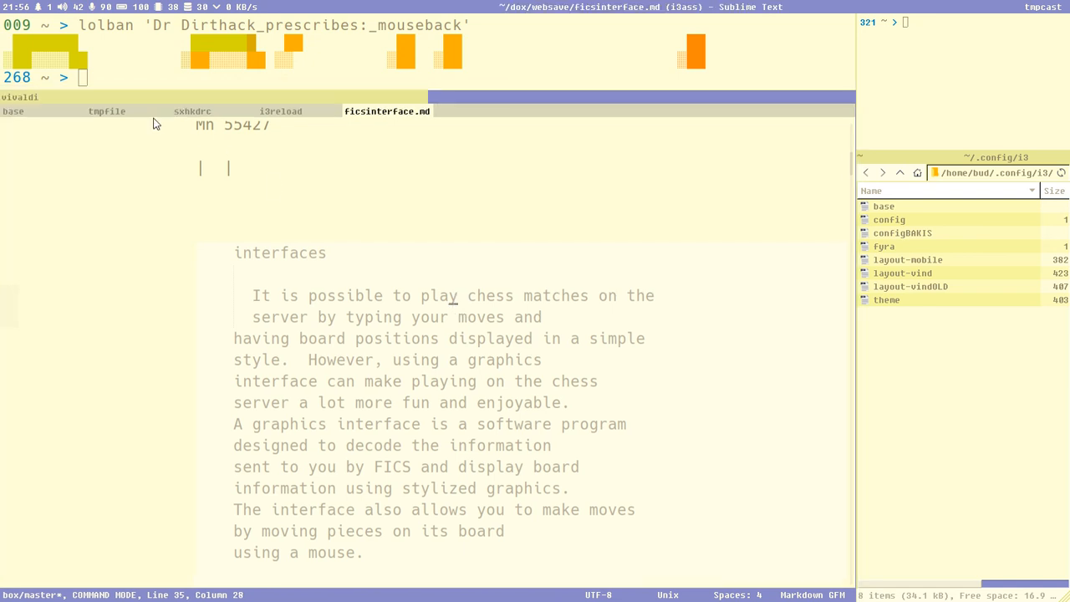
Review tmpfile, the sxhkdrc button8 binding and the i3reload script, ending on the i3 base config
left_click(107, 110)
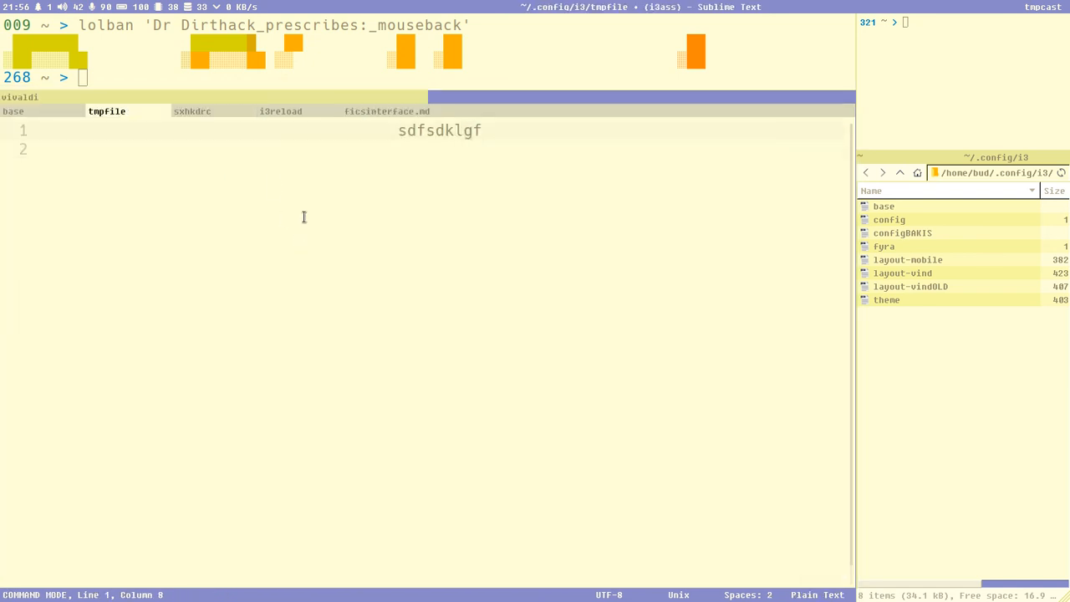
left_click(192, 111)
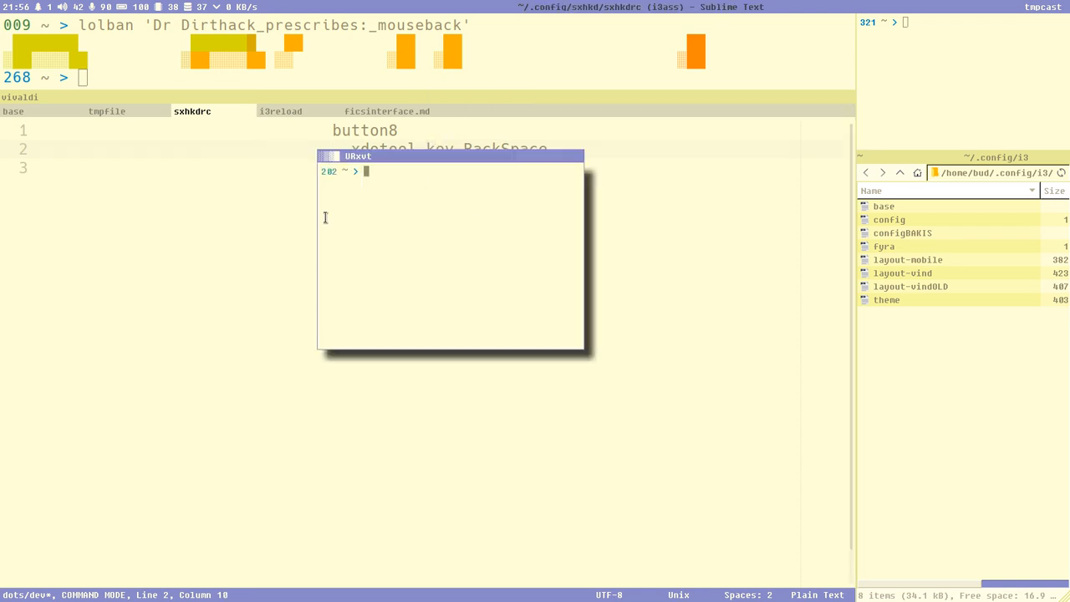
mouse_move(388, 161)
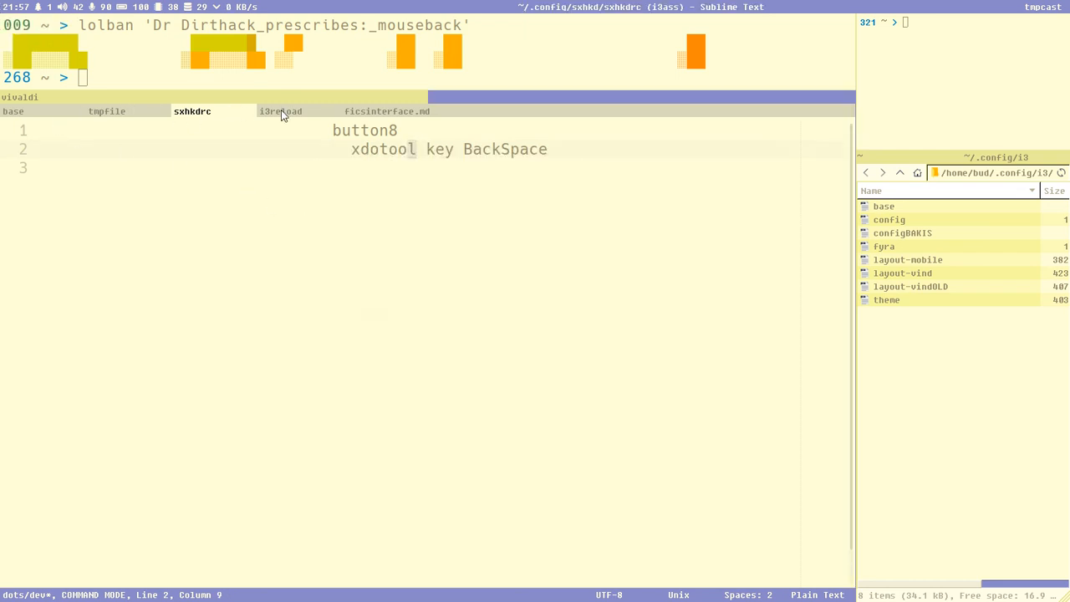
left_click(281, 110)
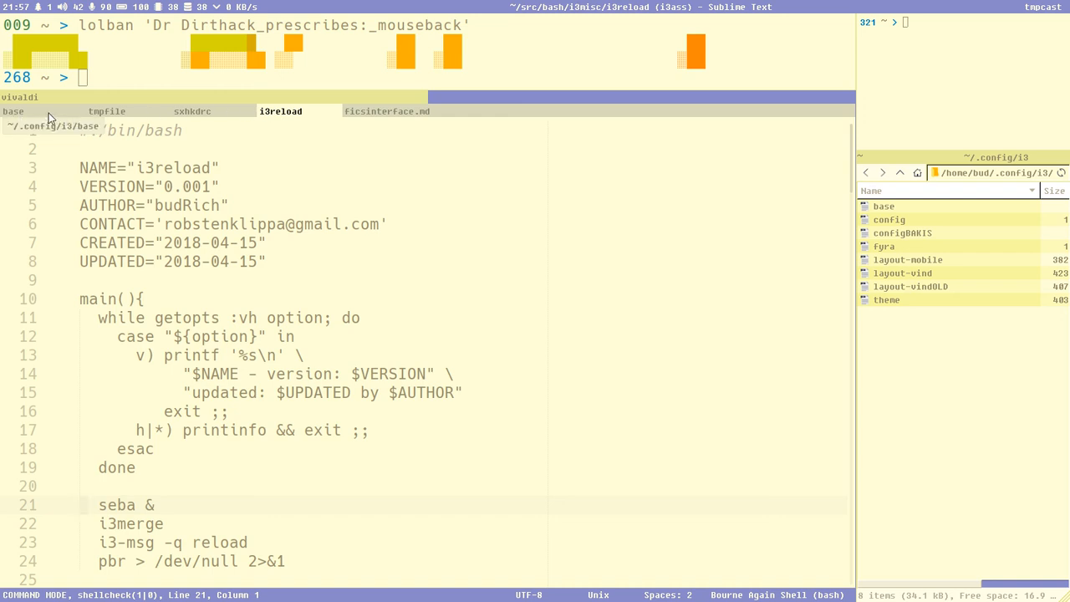
left_click(13, 110)
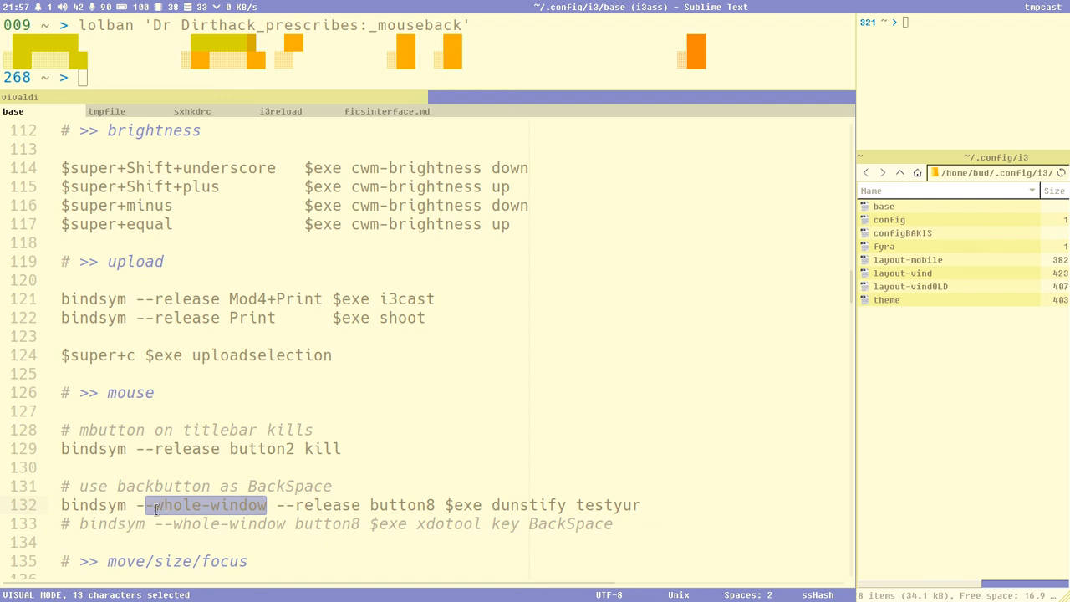
mouse_move(401, 80)
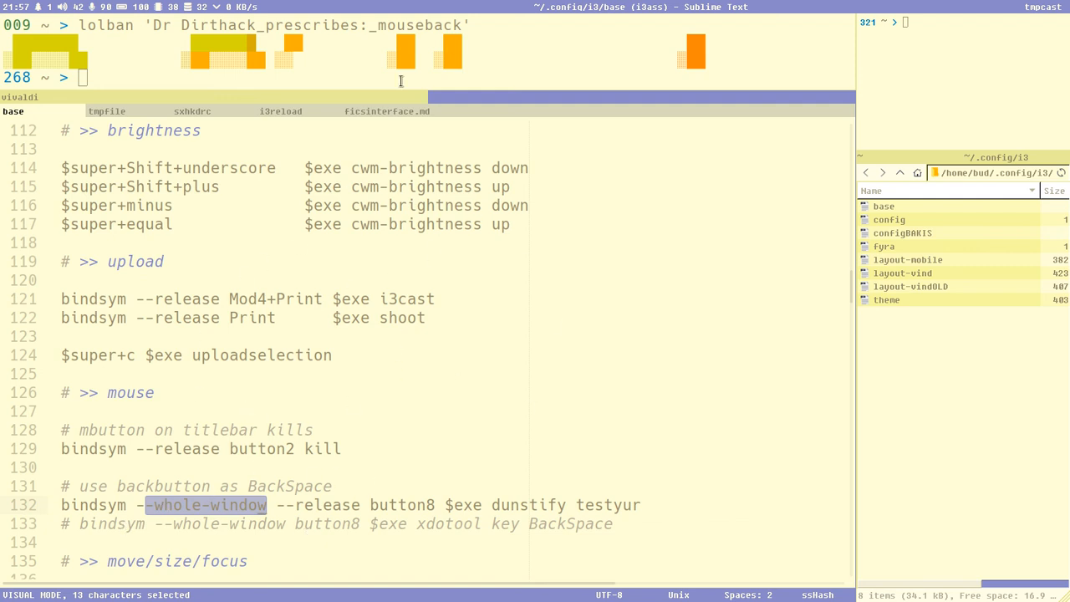
mouse_move(271, 505)
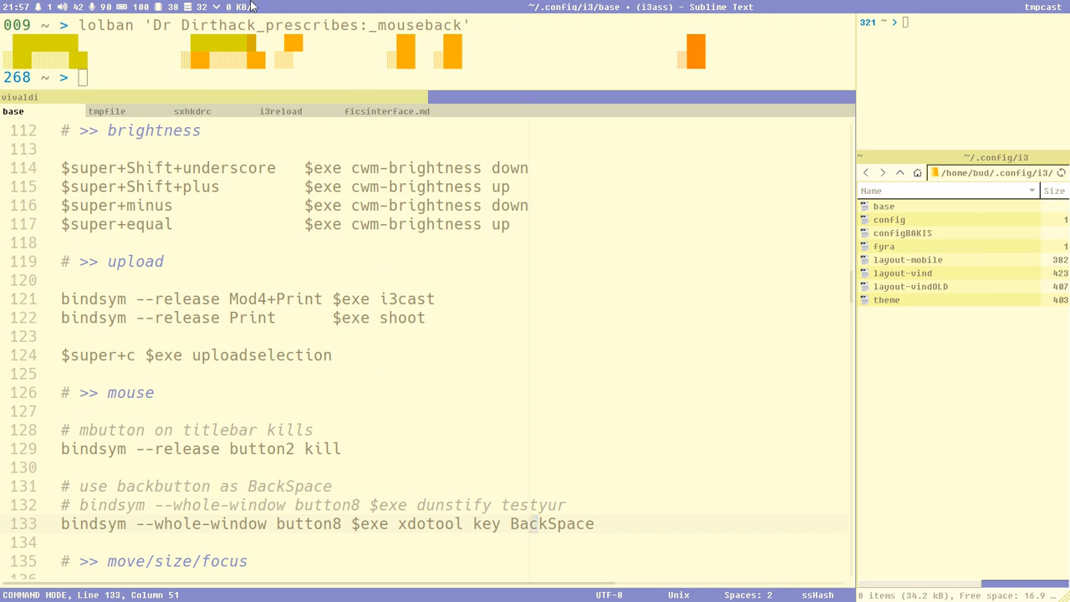
mouse_move(191, 111)
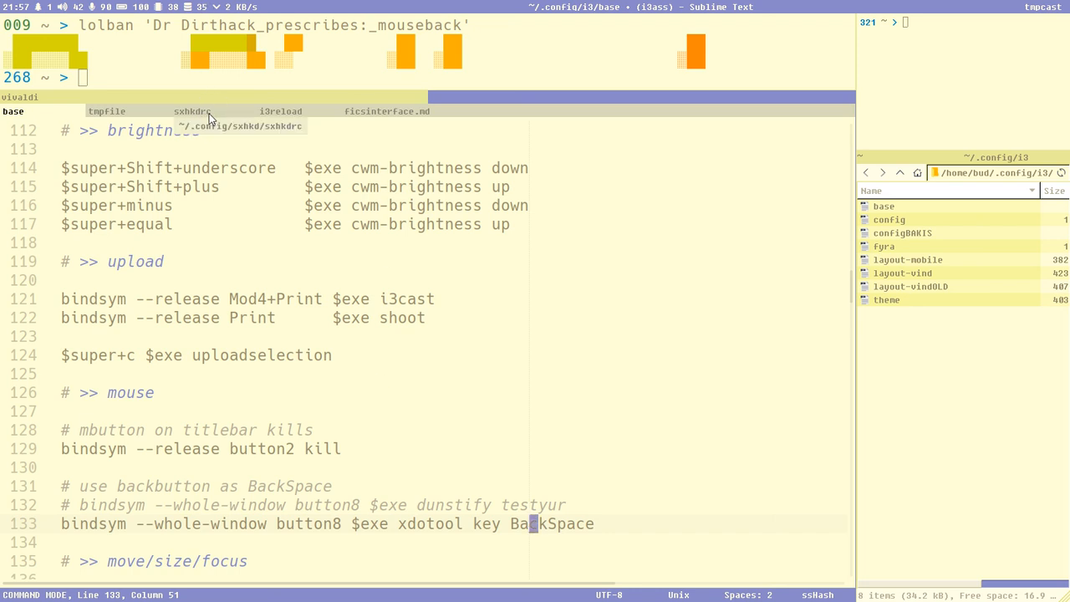
View the sxhkdrc file with its button8 xdotool BackSpace binding again
left_click(192, 110)
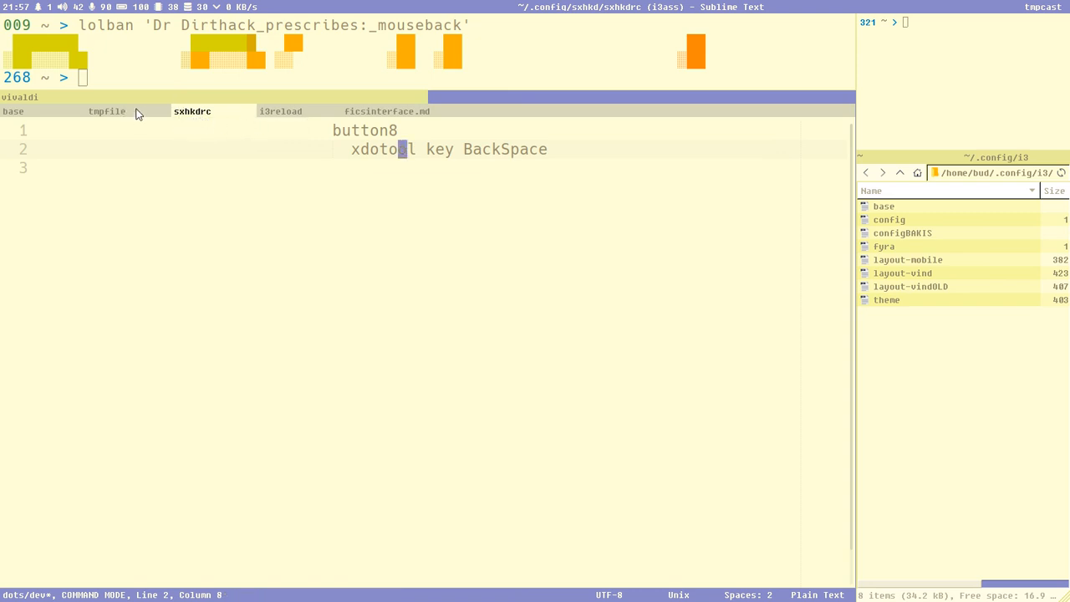
mouse_move(164, 101)
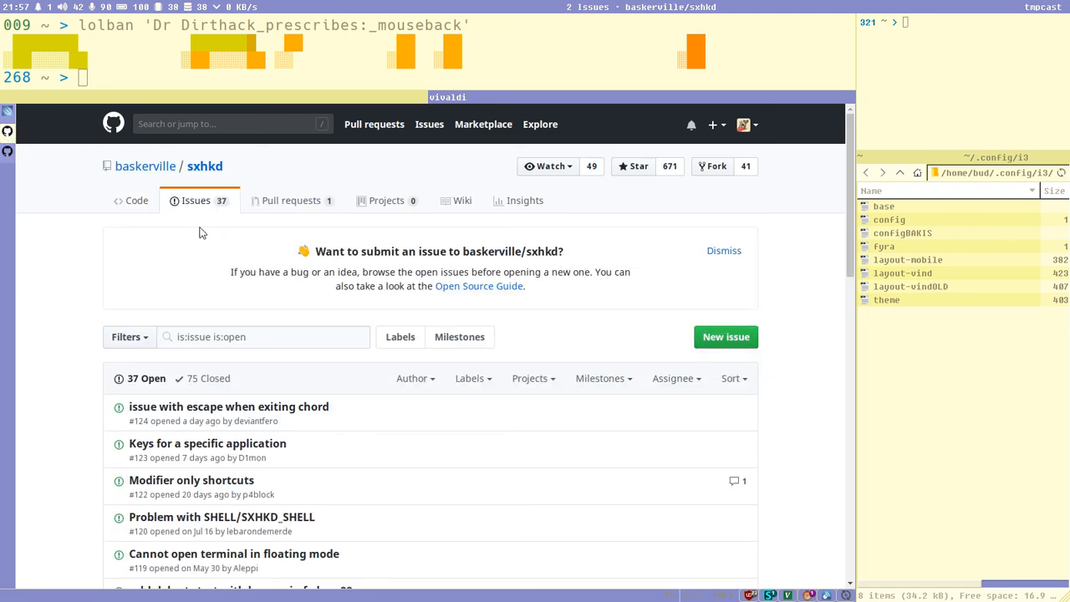
mouse_move(527, 403)
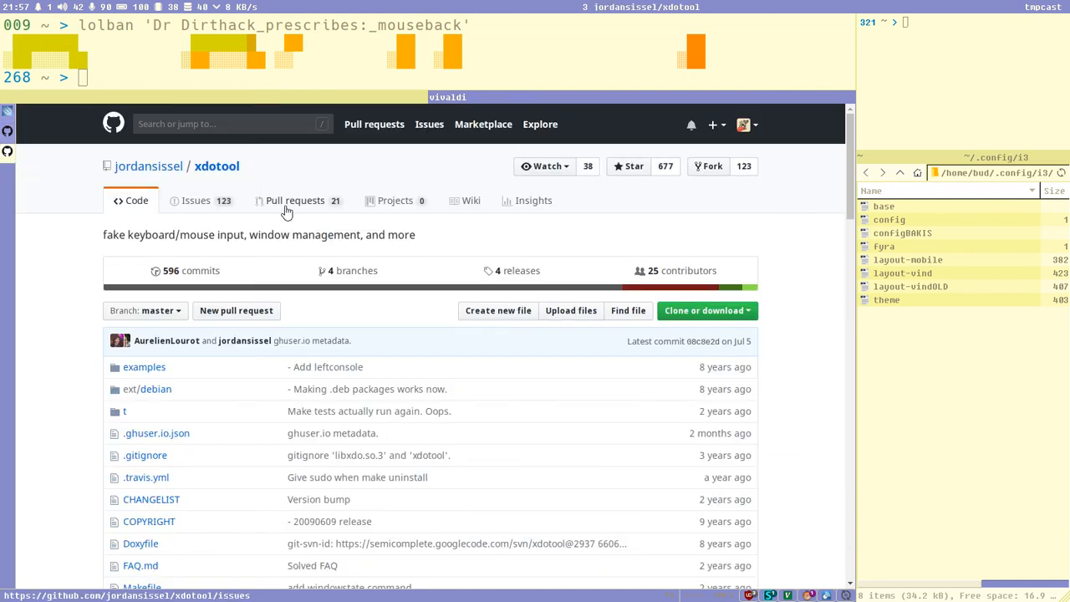
mouse_move(244, 104)
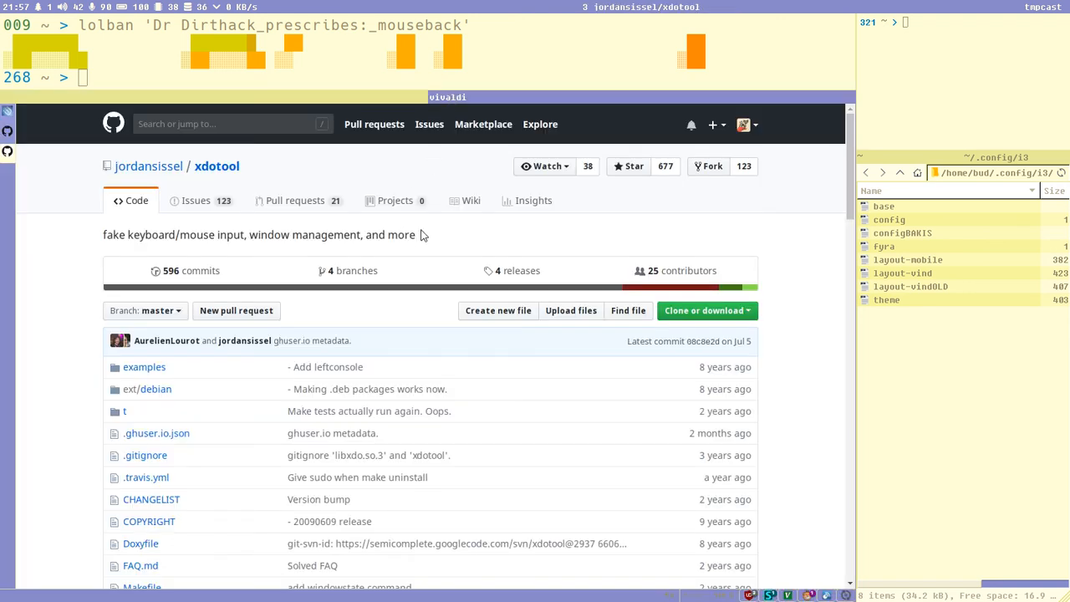
mouse_move(643, 248)
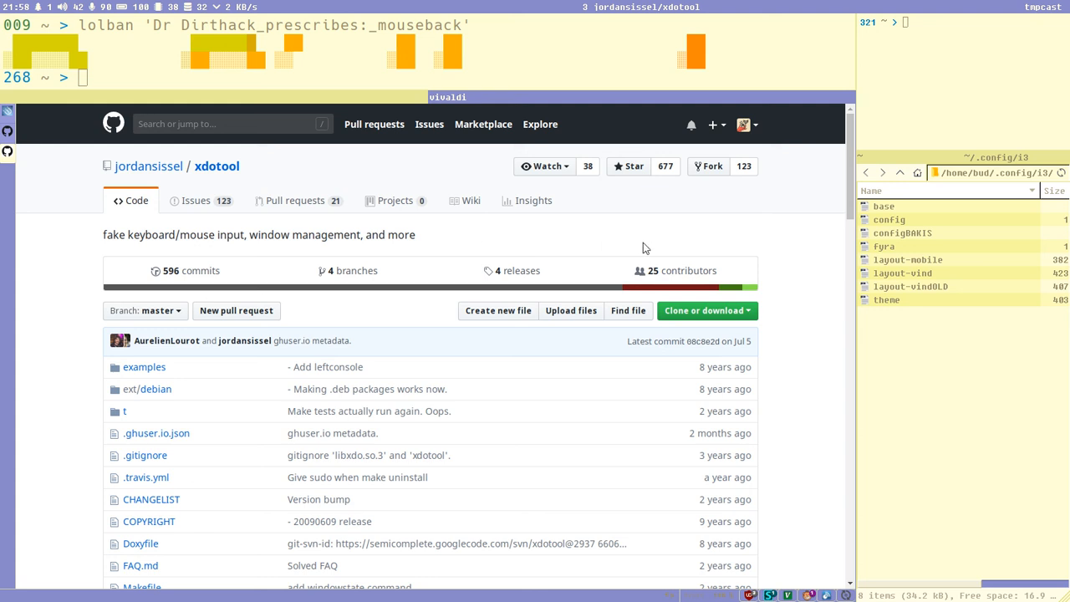
mouse_move(521, 261)
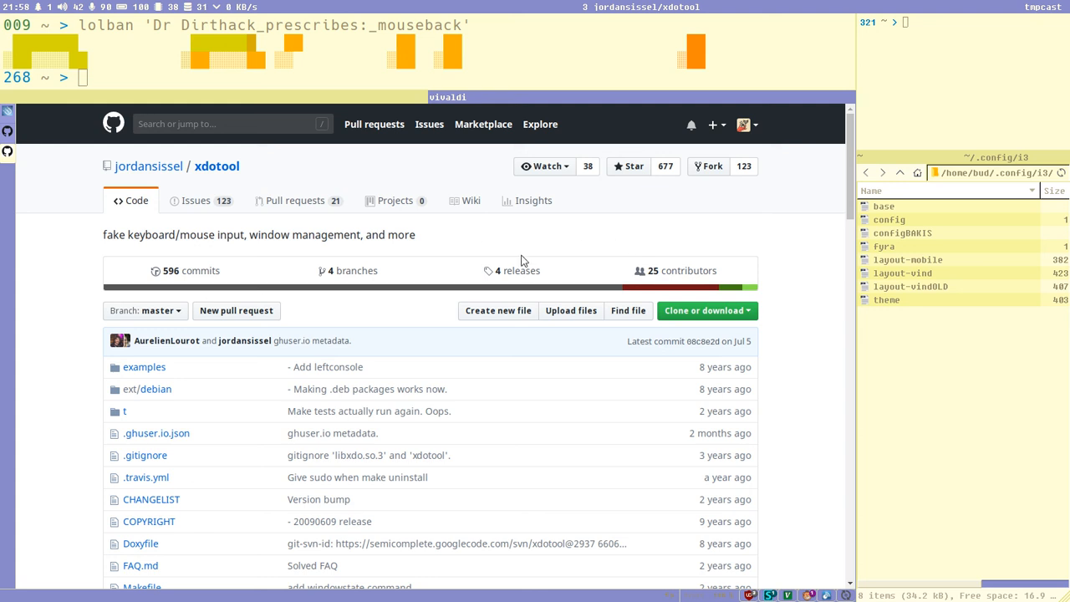
mouse_move(494, 248)
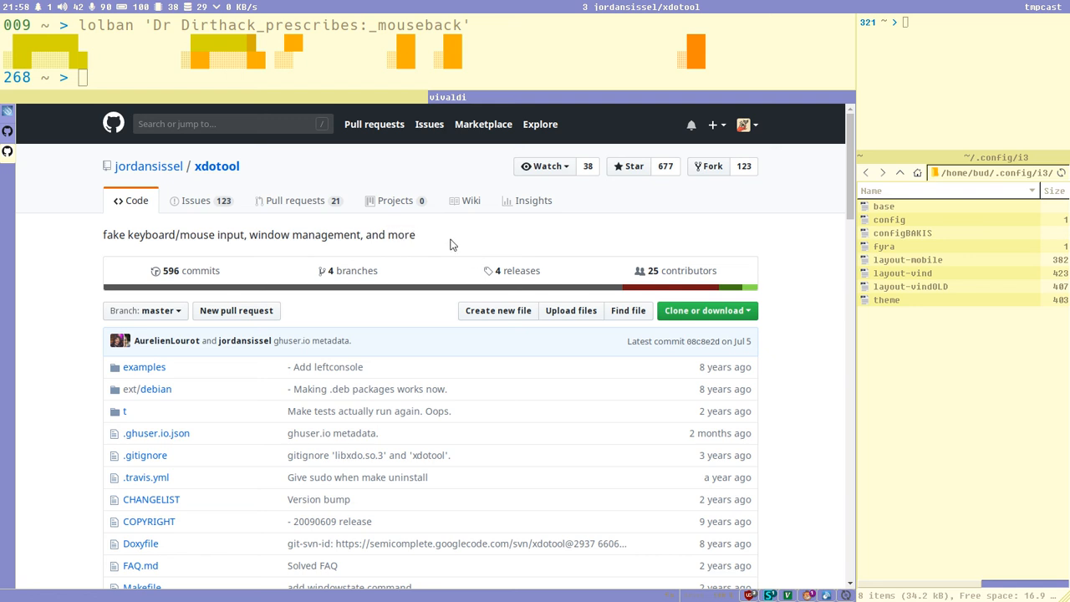
mouse_move(219, 112)
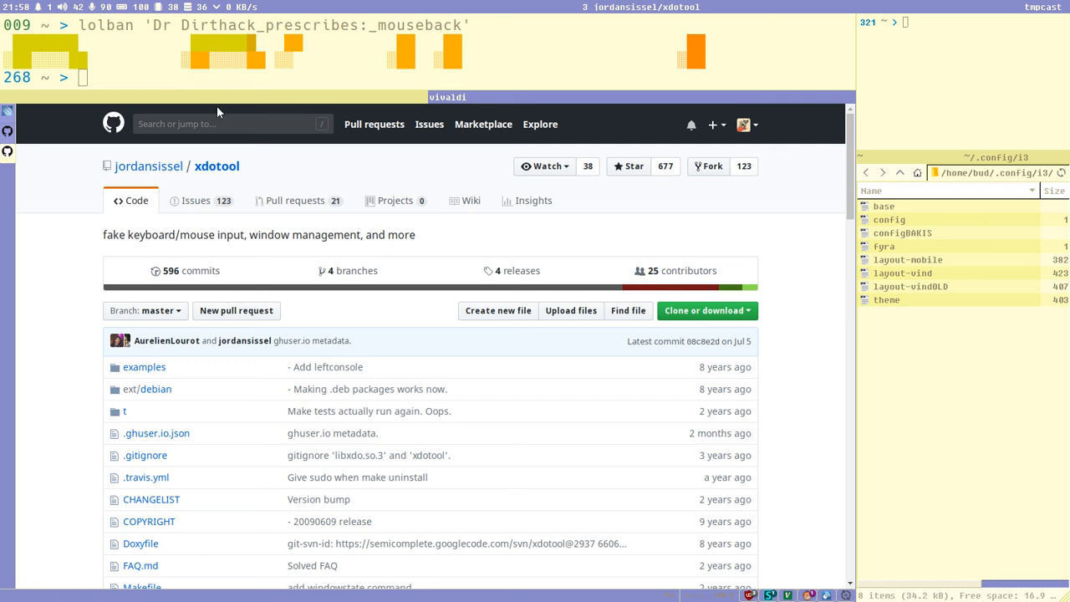
mouse_move(400, 301)
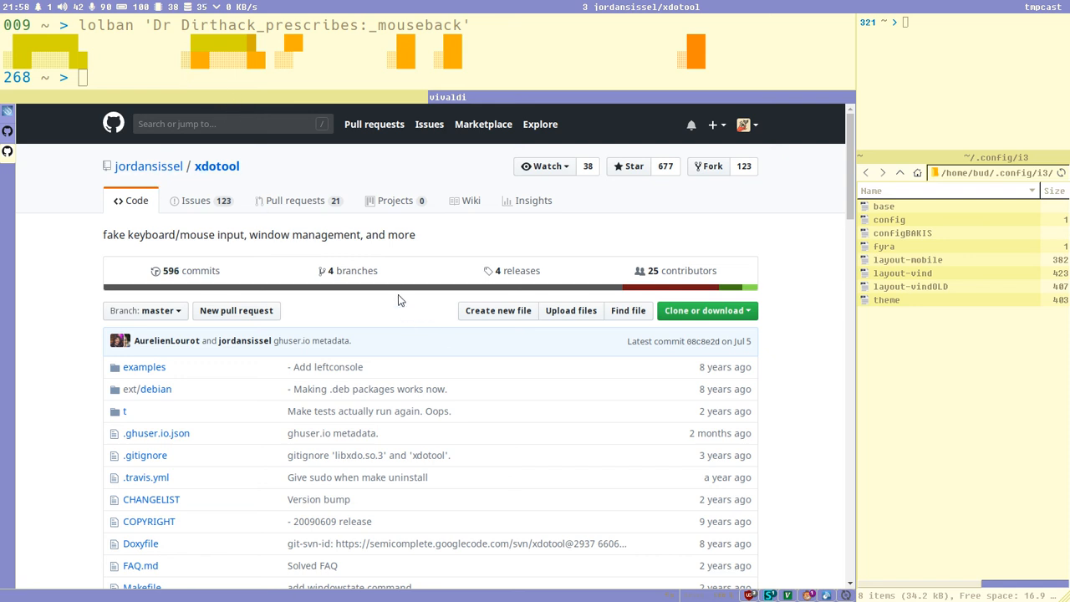
mouse_move(418, 254)
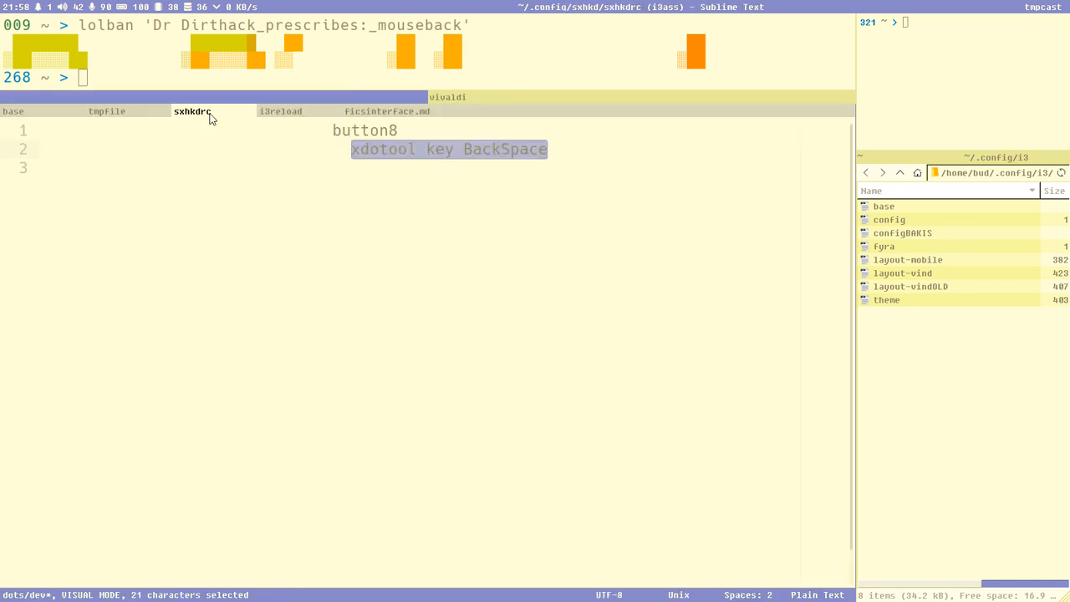
Show the i3 base config with the xdotool BackSpace binding active and dunstify commented
left_click(13, 110)
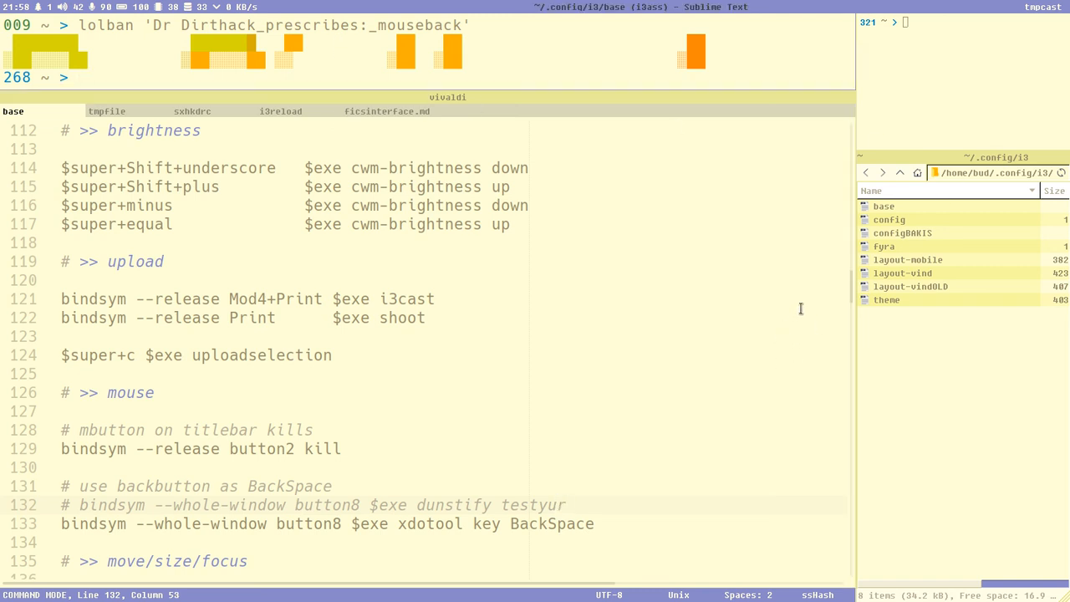
mouse_move(741, 321)
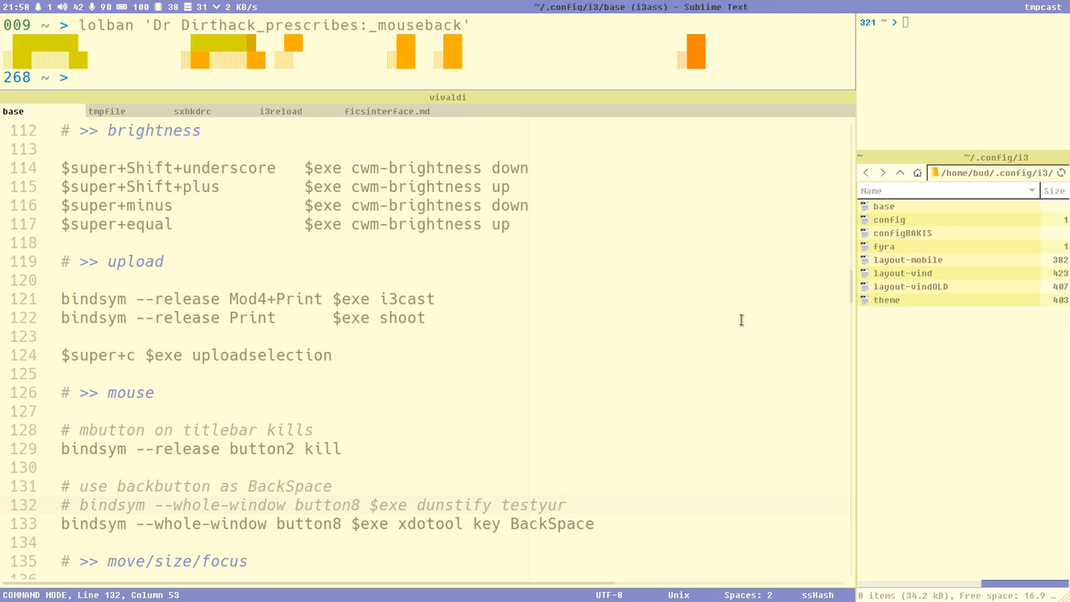